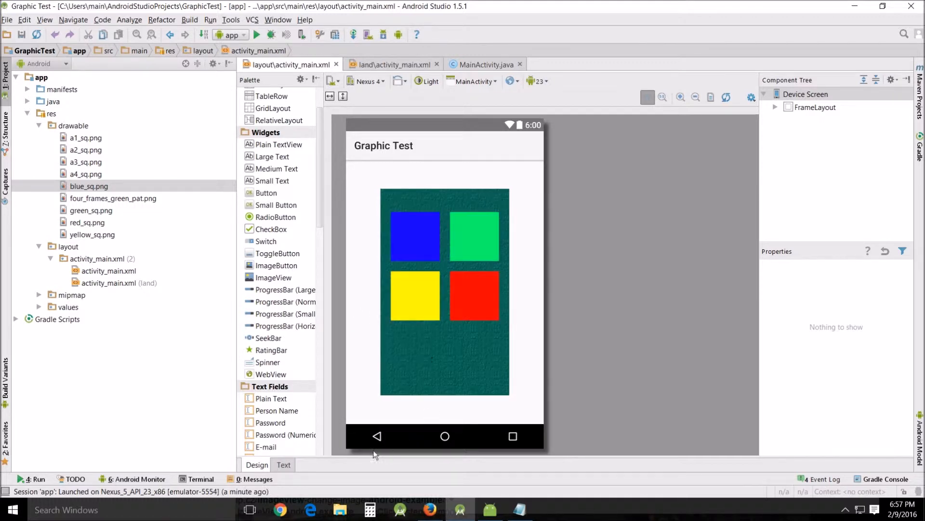
- Show activity_main.xml as XML source beside the preview and scroll through the frame layout
{"action": "left_click", "coordinate": [284, 465]}
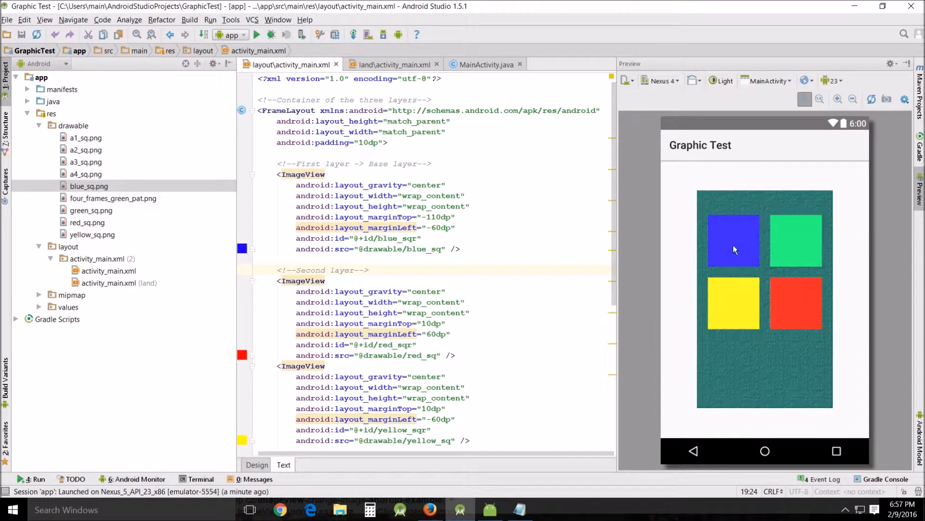
{"action": "mouse_move", "coordinate": [776, 226]}
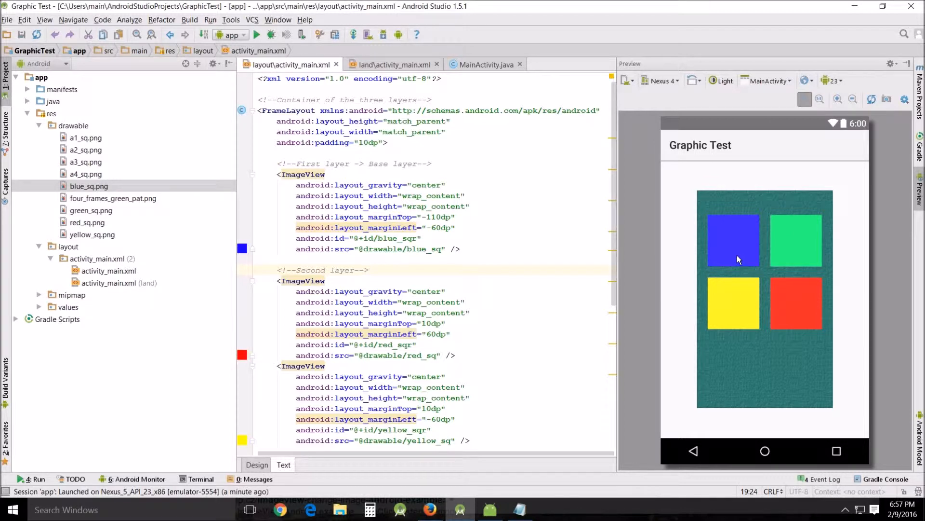
{"action": "mouse_move", "coordinate": [683, 260]}
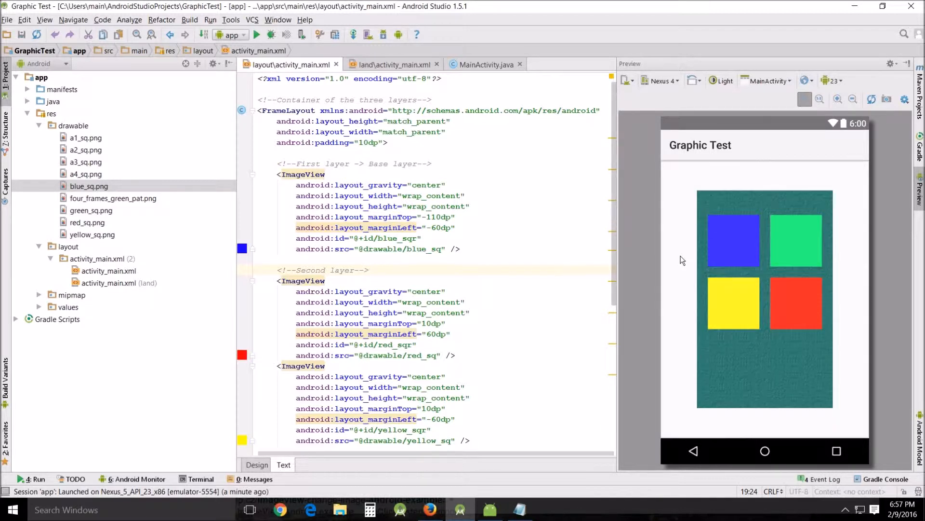
{"action": "mouse_move", "coordinate": [705, 254]}
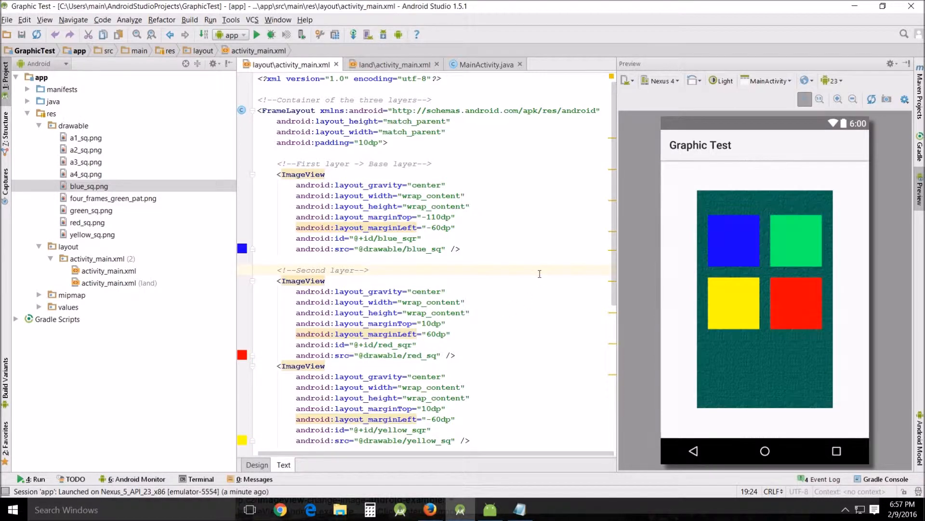
{"action": "scroll", "scroll_direction": "down", "scroll_amount": 3}
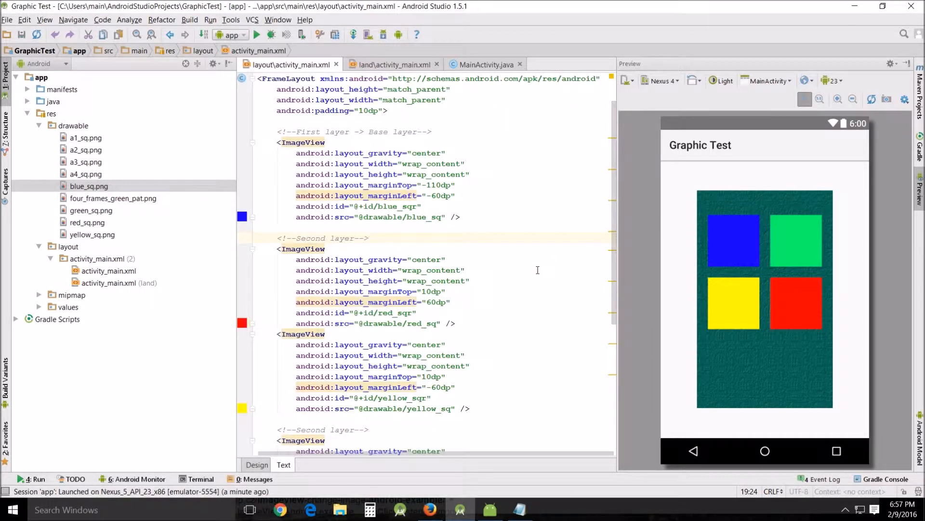
{"action": "scroll", "scroll_direction": "down", "scroll_amount": 3}
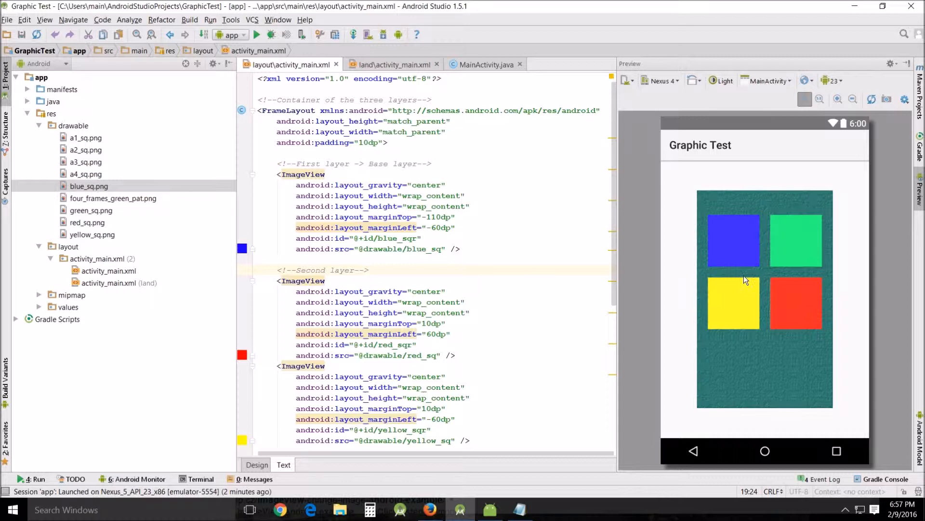
{"action": "mouse_move", "coordinate": [767, 284]}
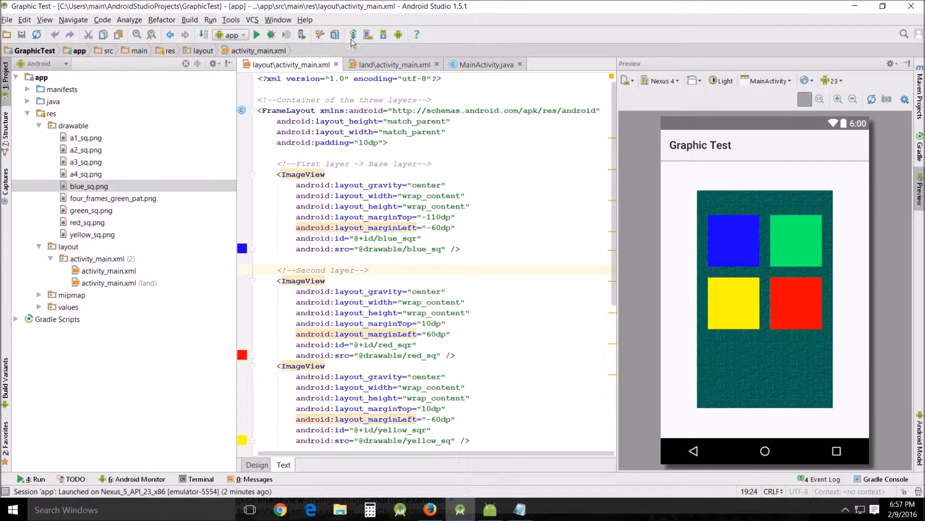
- Open land/activity_main.xml, glance back at the portrait file, then return to the landscape layout
{"action": "left_click", "coordinate": [394, 64]}
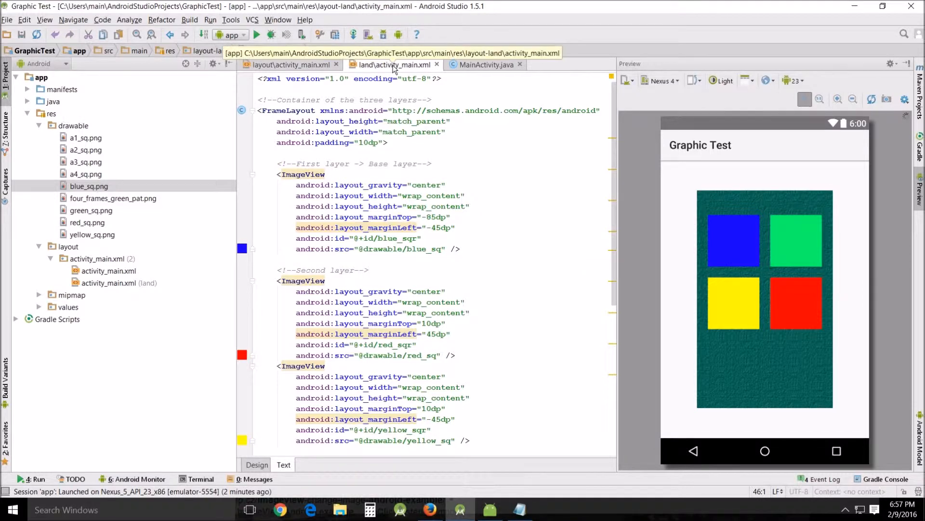
{"action": "left_click", "coordinate": [298, 64]}
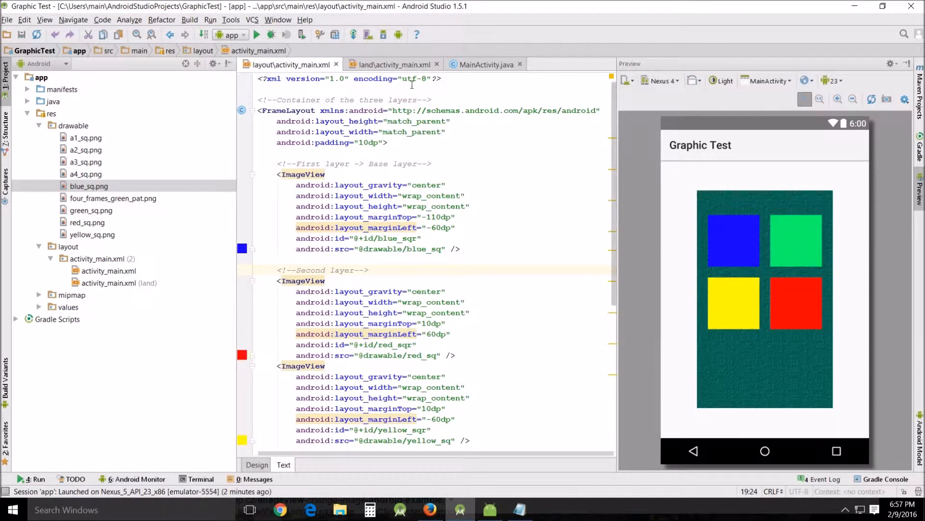
{"action": "left_click", "coordinate": [396, 65]}
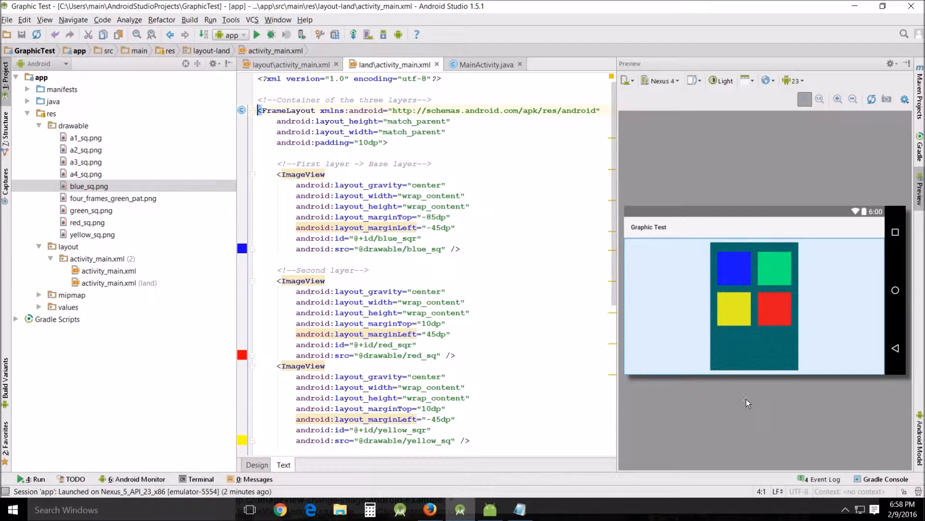
{"action": "mouse_move", "coordinate": [740, 398]}
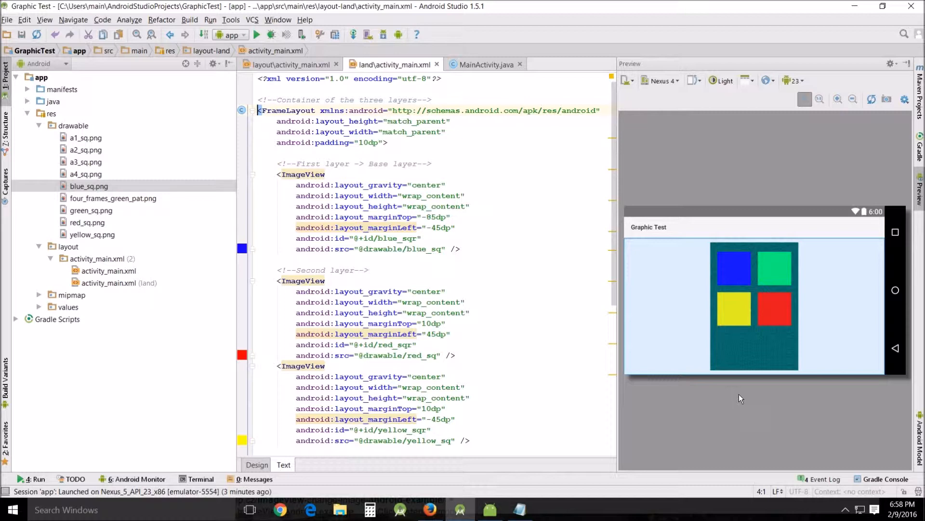
{"action": "mouse_move", "coordinate": [665, 279]}
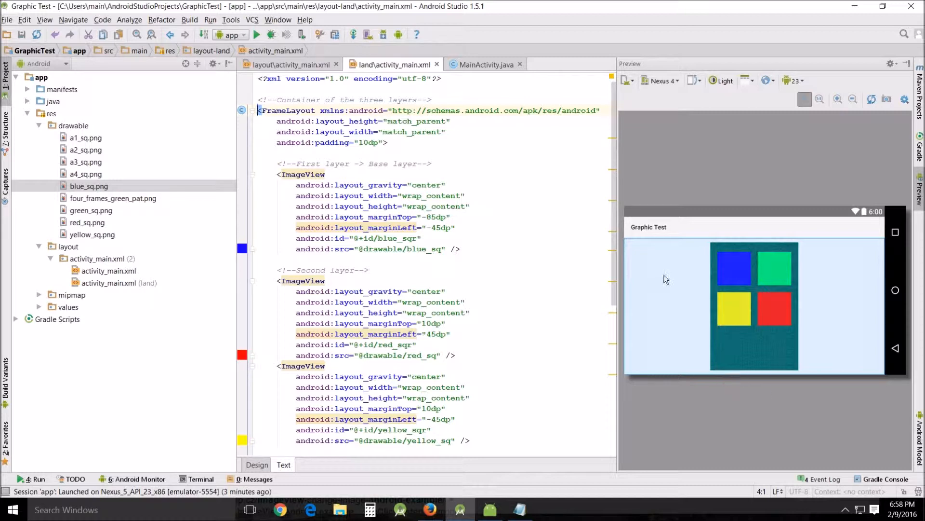
- Scroll through the portrait activity_main.xml toward the green square definitions
{"action": "left_click", "coordinate": [294, 64]}
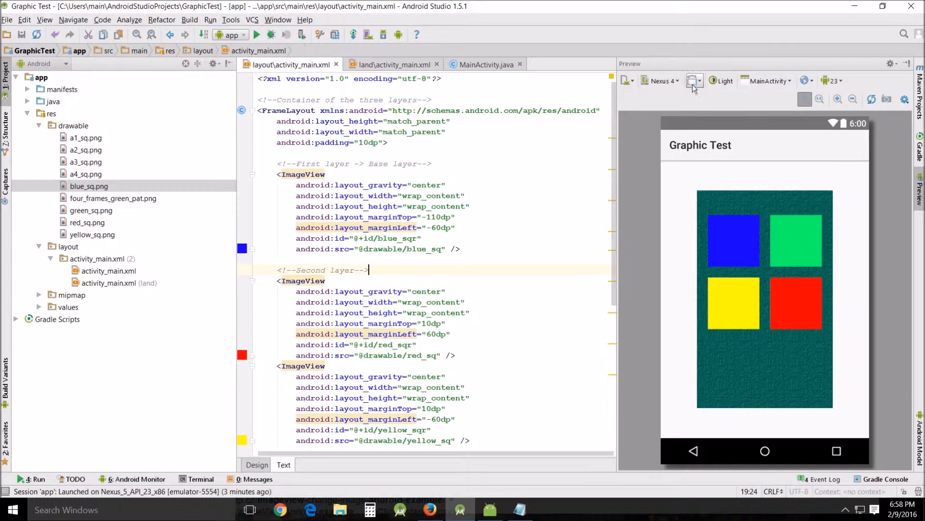
{"action": "scroll", "scroll_direction": "down", "scroll_amount": 3}
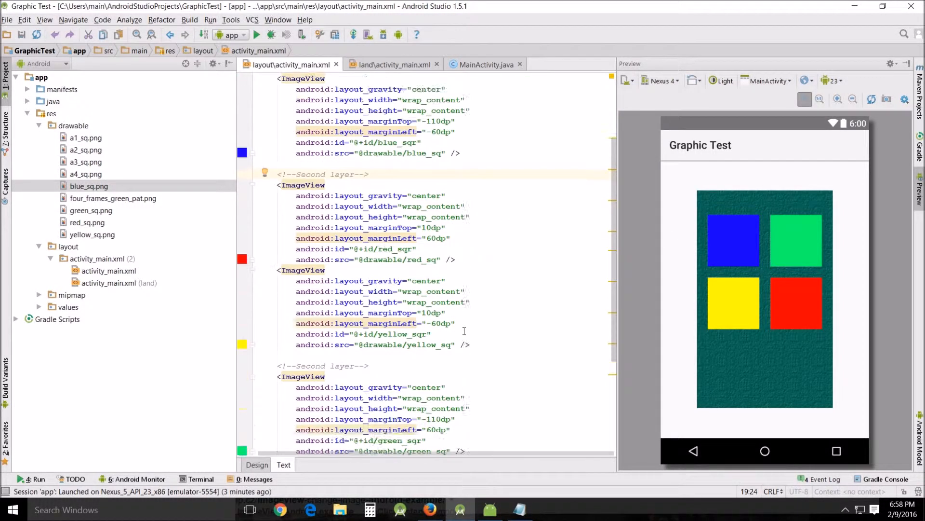
{"action": "scroll", "scroll_direction": "down", "scroll_amount": 3}
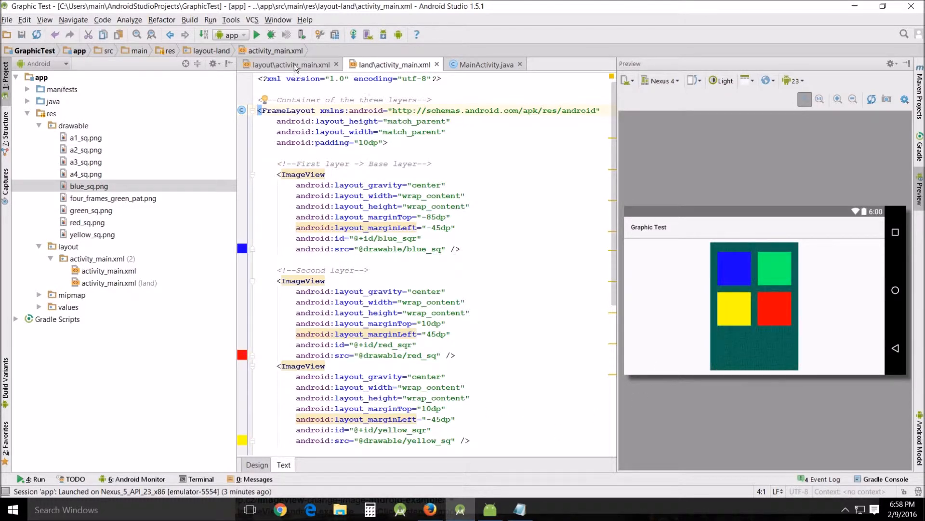
{"action": "scroll", "scroll_direction": "down", "scroll_amount": 3}
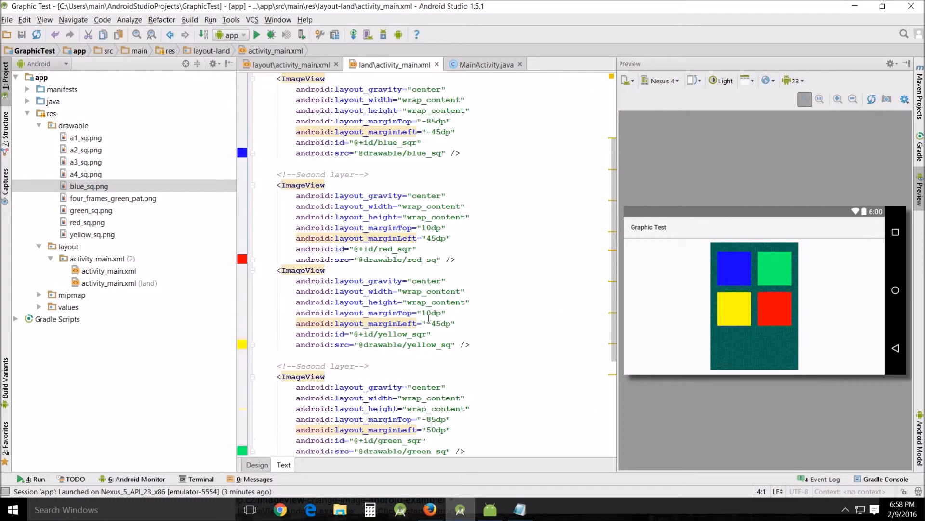
{"action": "scroll", "scroll_direction": "down", "scroll_amount": 3}
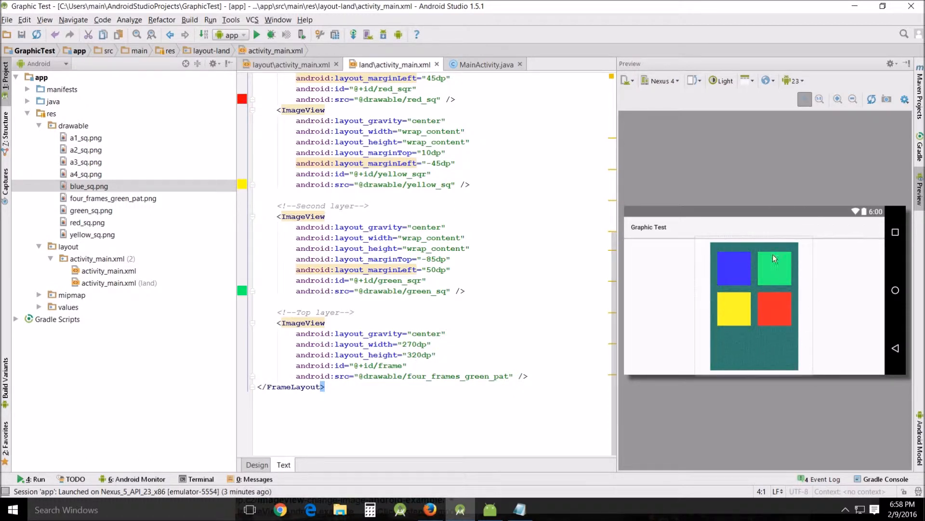
{"action": "mouse_move", "coordinate": [836, 347]}
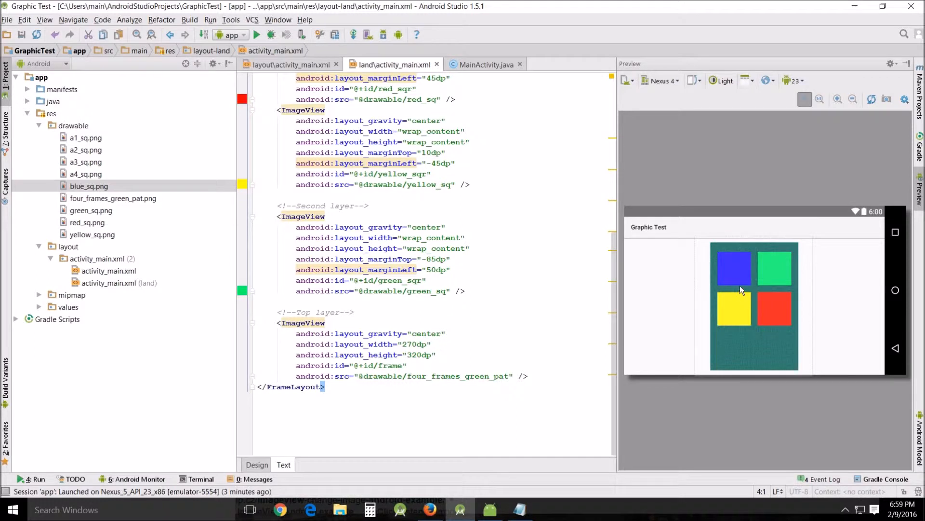
{"action": "mouse_move", "coordinate": [758, 258]}
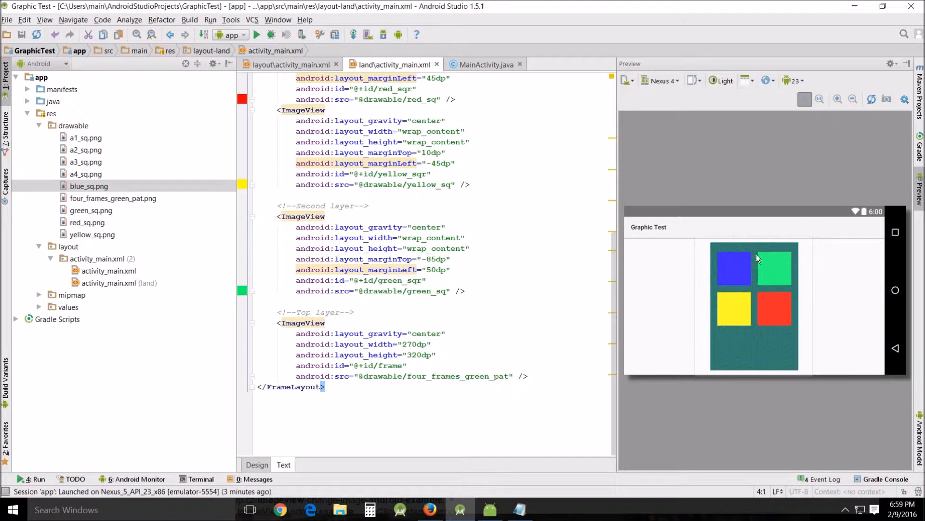
{"action": "mouse_move", "coordinate": [834, 313]}
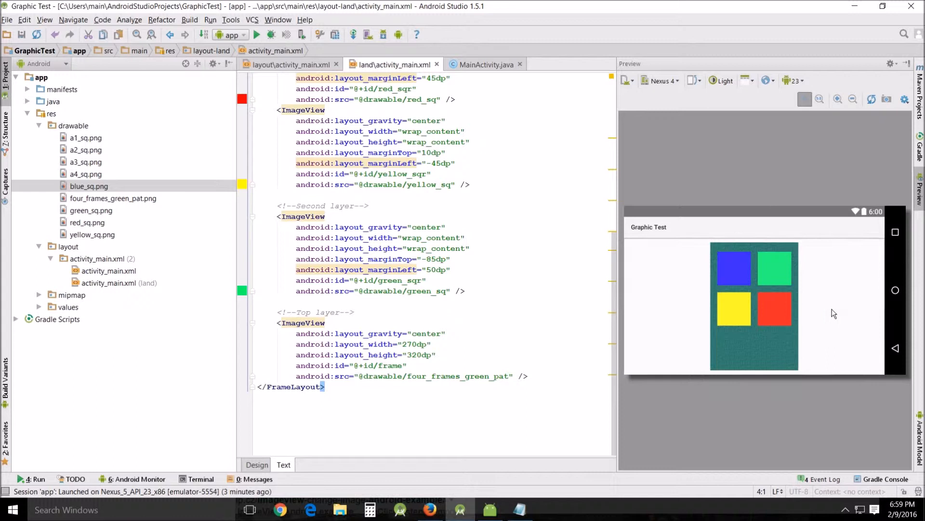
{"action": "mouse_move", "coordinate": [740, 288]}
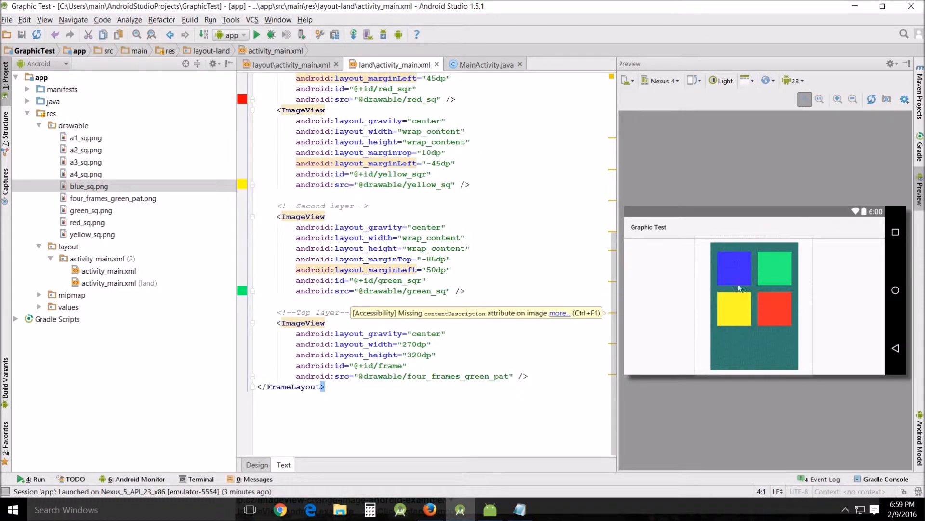
{"action": "mouse_move", "coordinate": [770, 344]}
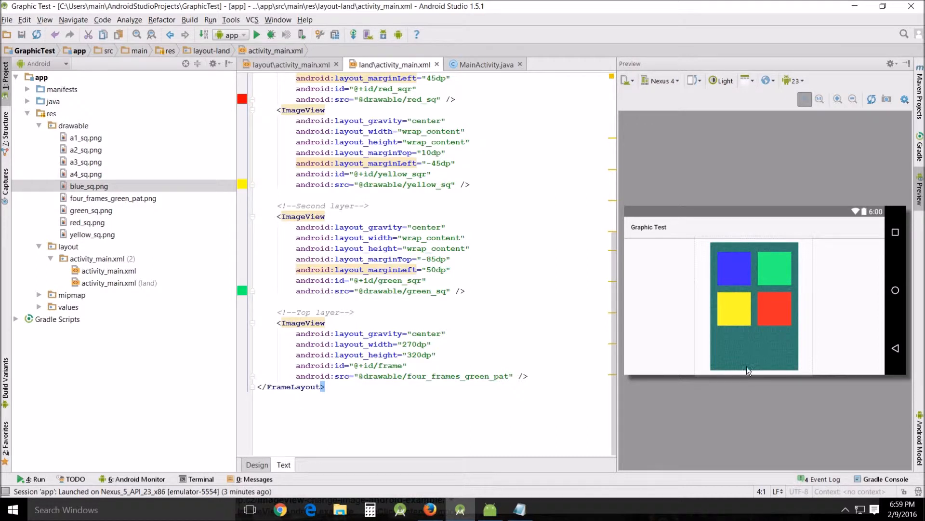
- Scroll the portrait layout down to the Top layer ImageView, then switch to MainActivity
{"action": "left_click", "coordinate": [288, 64]}
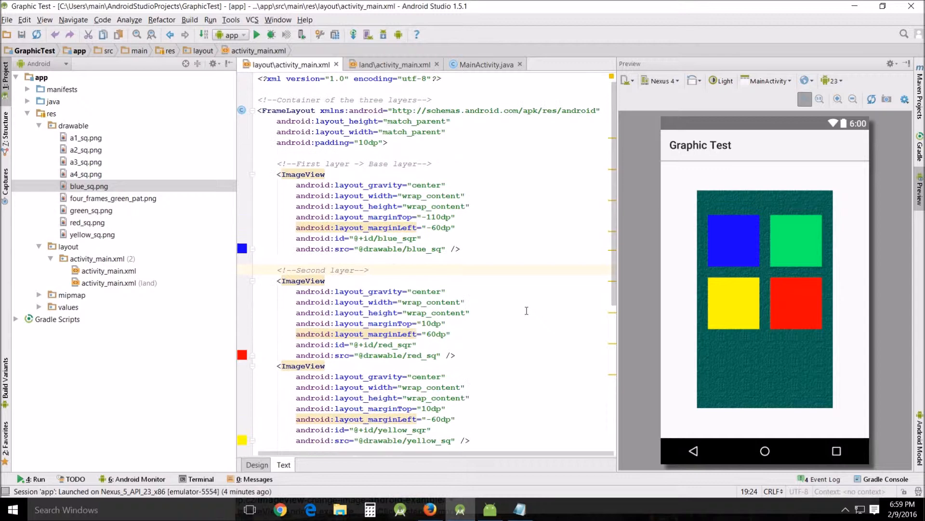
{"action": "scroll", "scroll_direction": "down", "scroll_amount": 3}
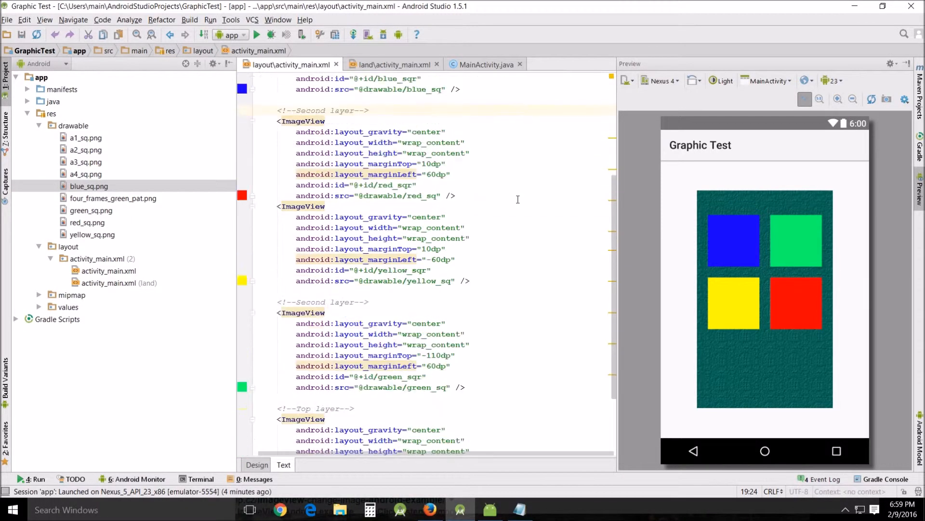
{"action": "scroll", "scroll_direction": "down", "scroll_amount": 3}
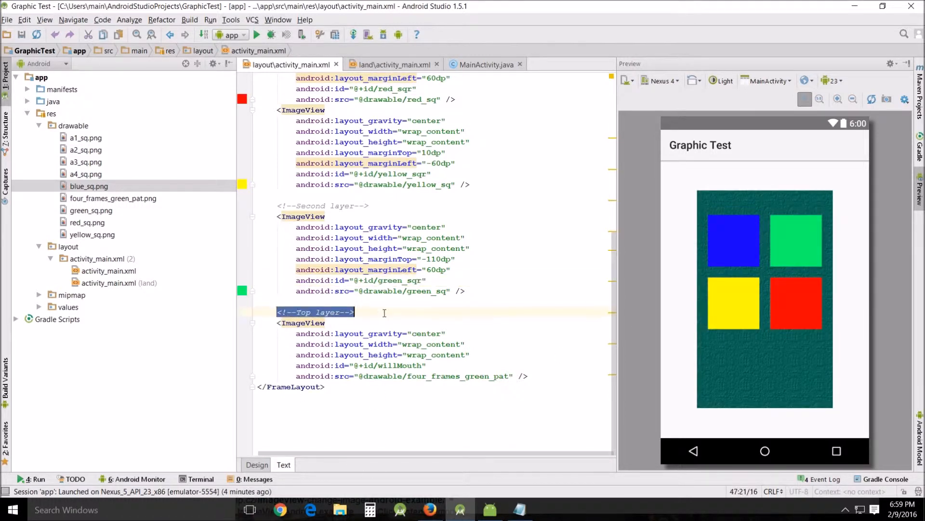
{"action": "left_click", "coordinate": [483, 65]}
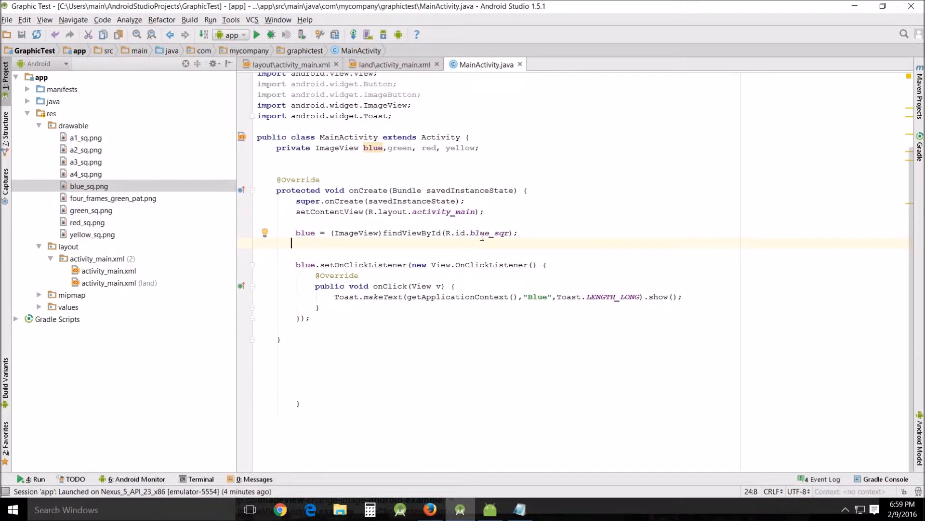
{"action": "mouse_move", "coordinate": [340, 246]}
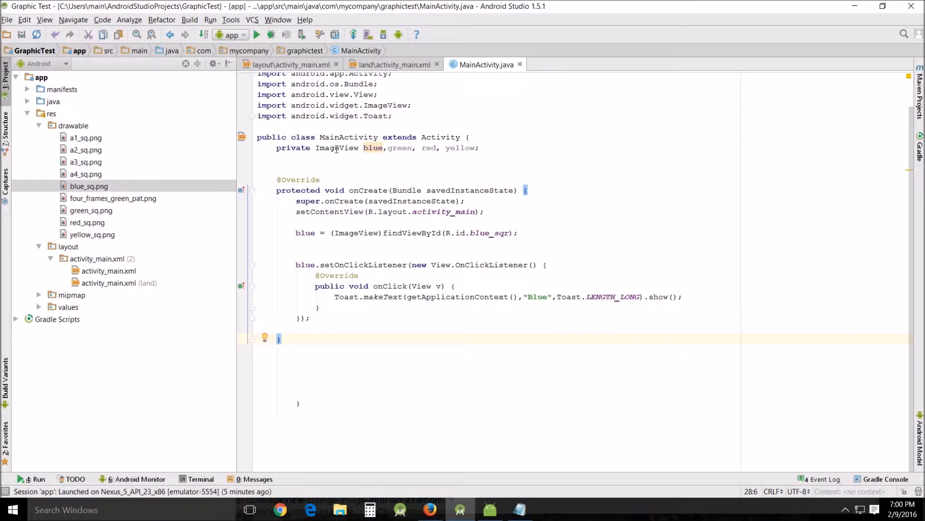
{"action": "mouse_move", "coordinate": [428, 148]}
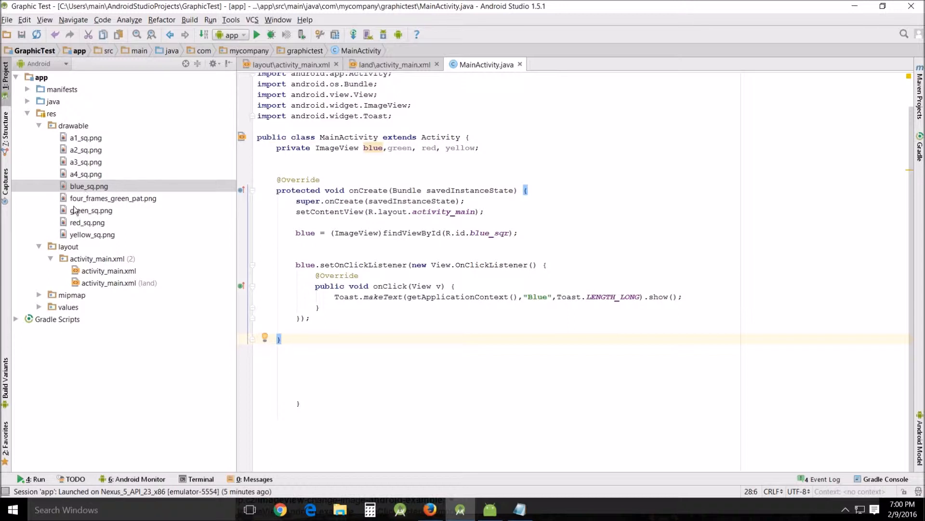
{"action": "mouse_move", "coordinate": [215, 198]}
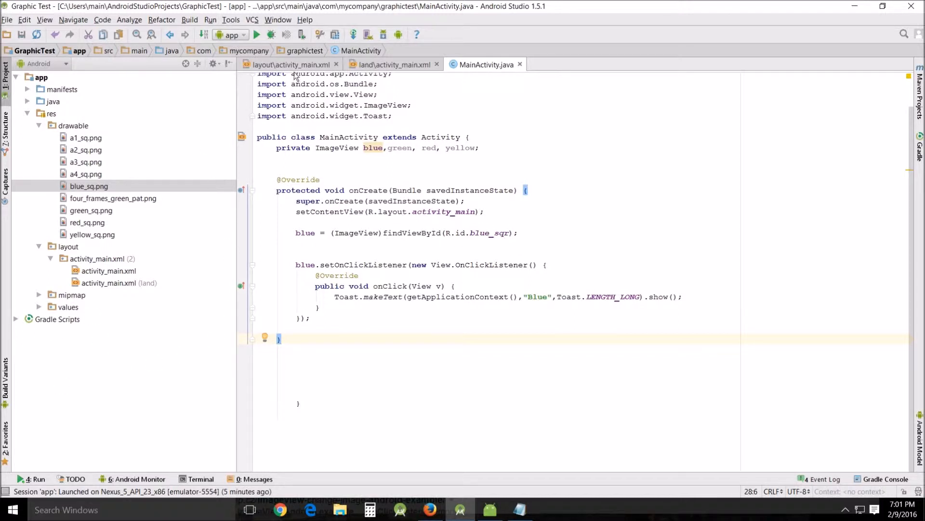
- Switch to layout/activity_main.xml to check the square IDs beside its preview
{"action": "left_click", "coordinate": [290, 64]}
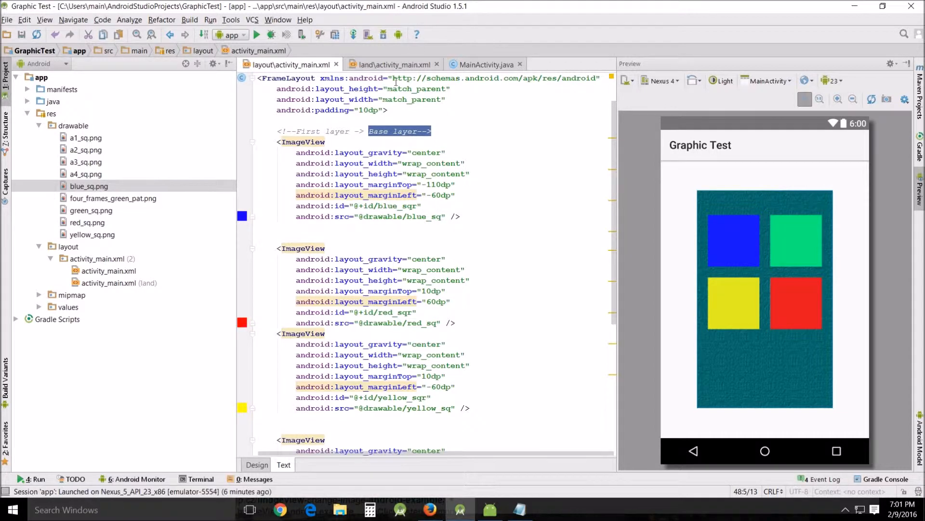
- In MainActivity, duplicate the blue findViewById line into green, red and yellow lookups
{"action": "left_click", "coordinate": [486, 64]}
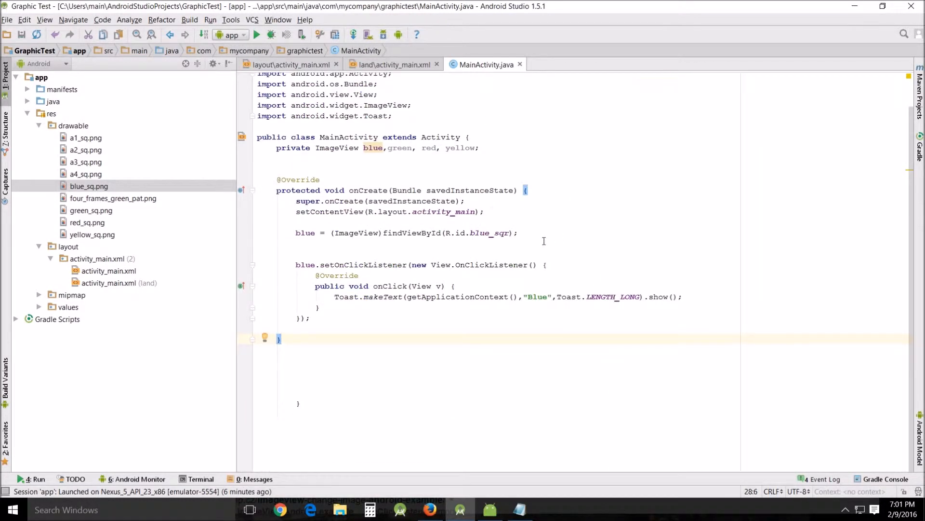
{"action": "mouse_move", "coordinate": [480, 233]}
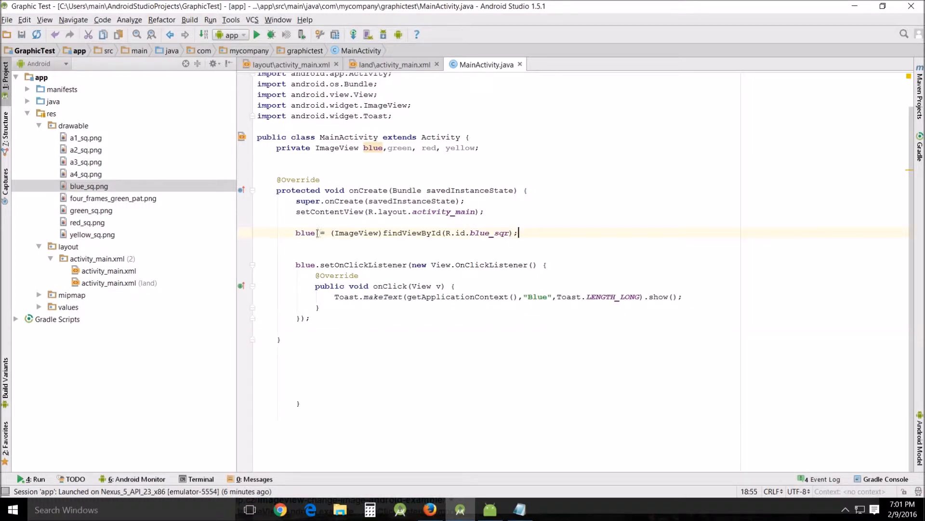
{"action": "triple_click", "coordinate": [406, 233]}
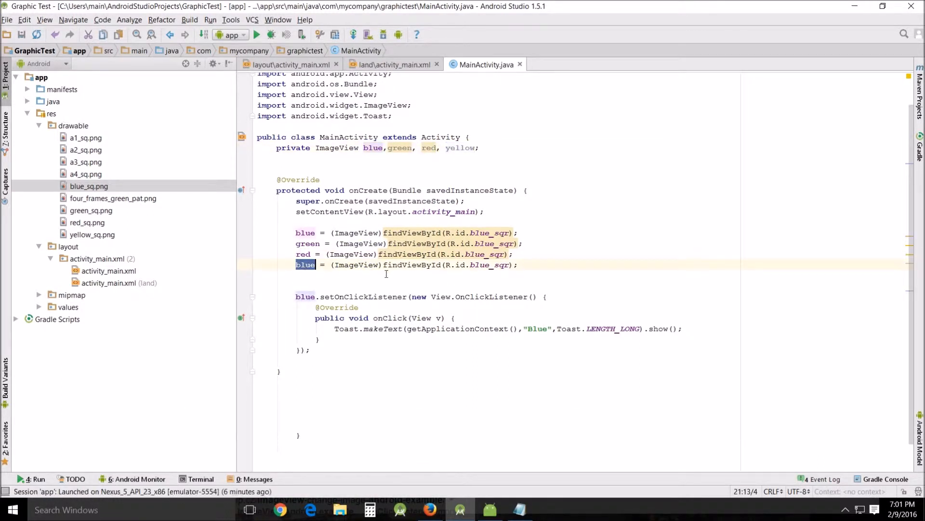
{"action": "type", "text": "yellow"}
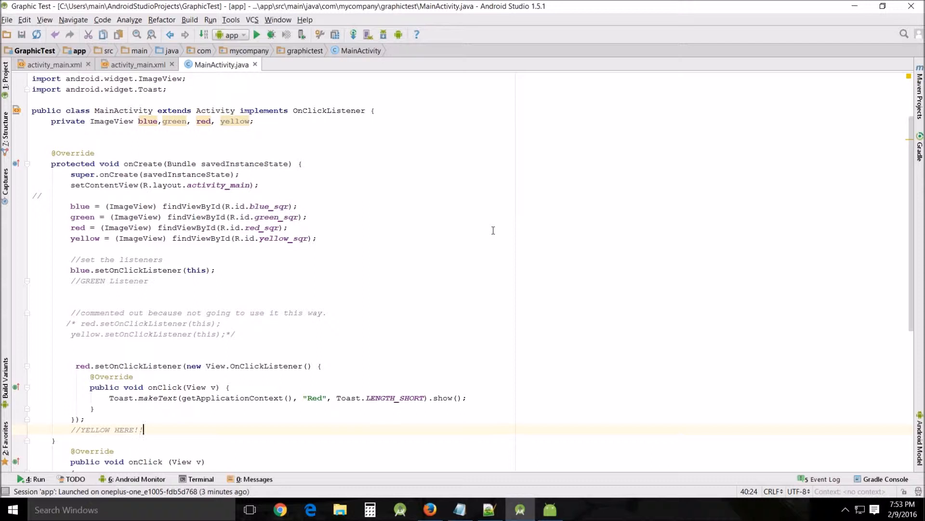
{"action": "mouse_move", "coordinate": [411, 246]}
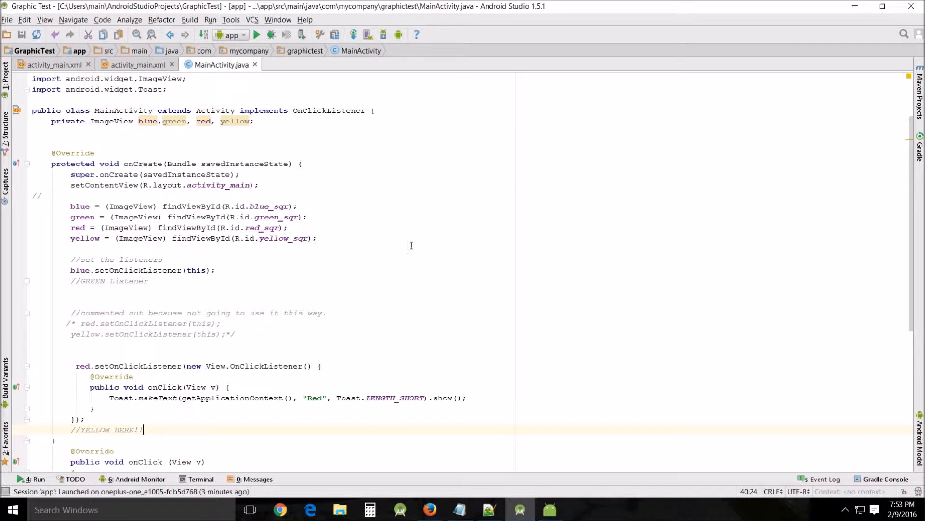
{"action": "scroll", "scroll_direction": "down", "scroll_amount": 3}
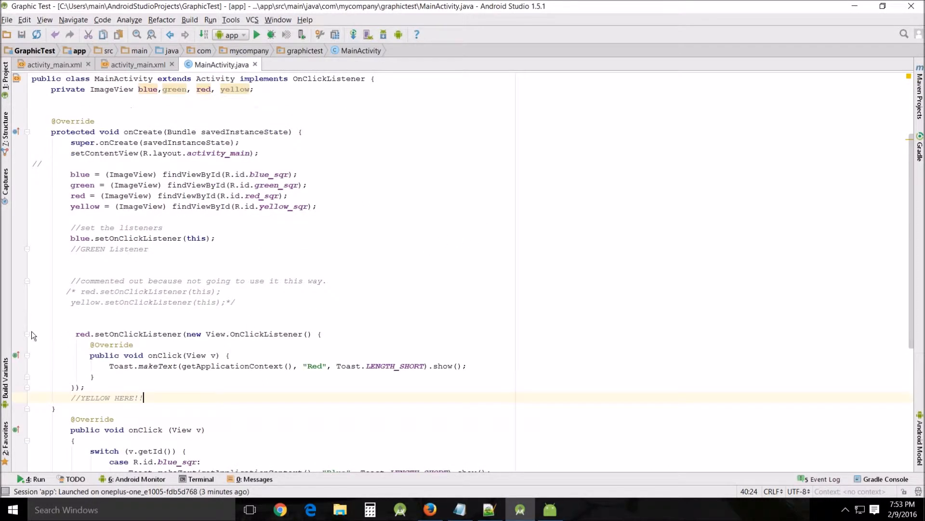
{"action": "mouse_move", "coordinate": [72, 342]}
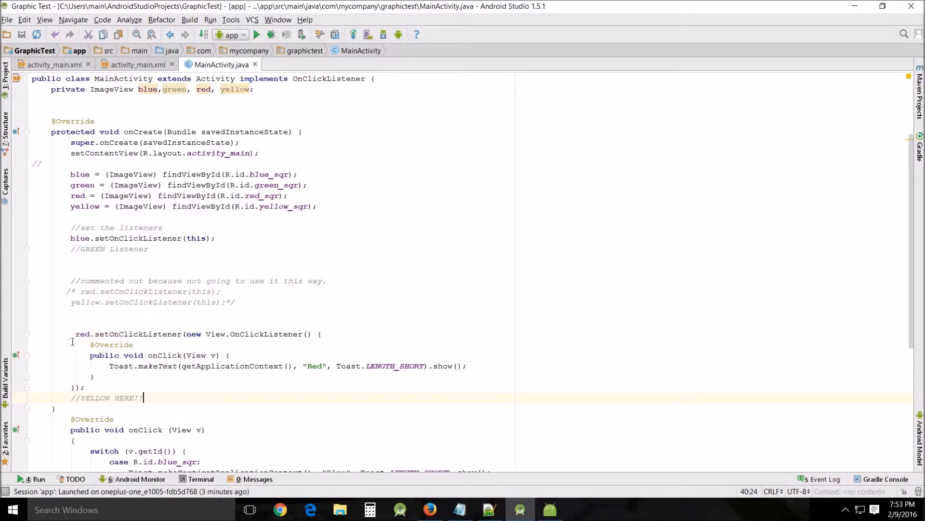
{"action": "scroll", "scroll_direction": "down", "scroll_amount": 3}
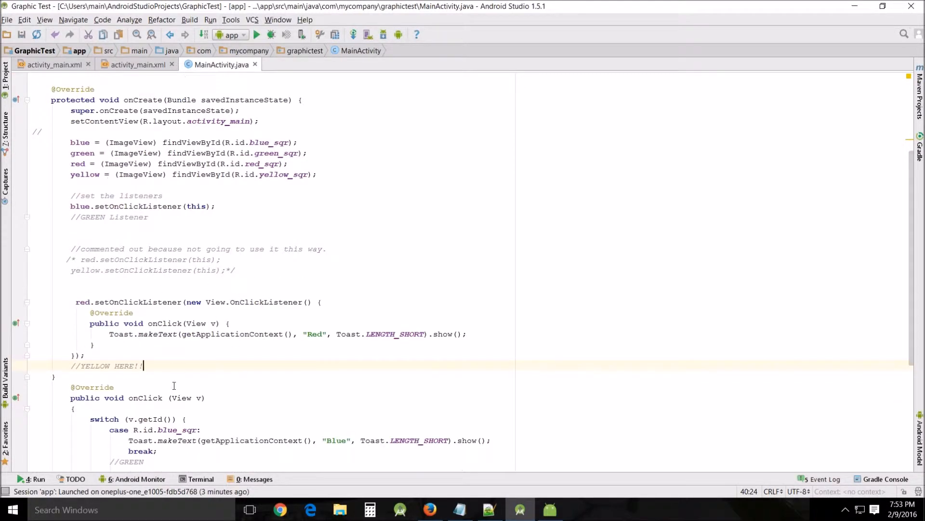
{"action": "scroll", "scroll_direction": "down", "scroll_amount": 3}
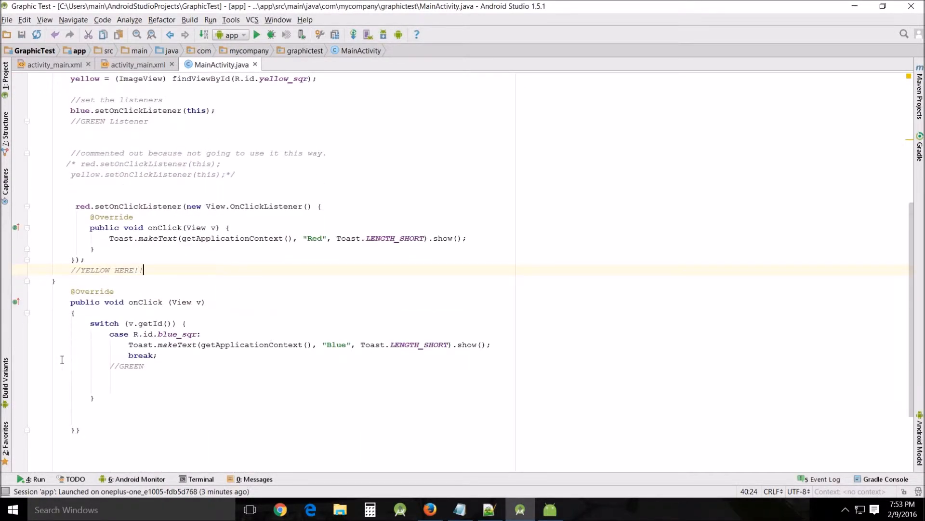
{"action": "mouse_move", "coordinate": [208, 349]}
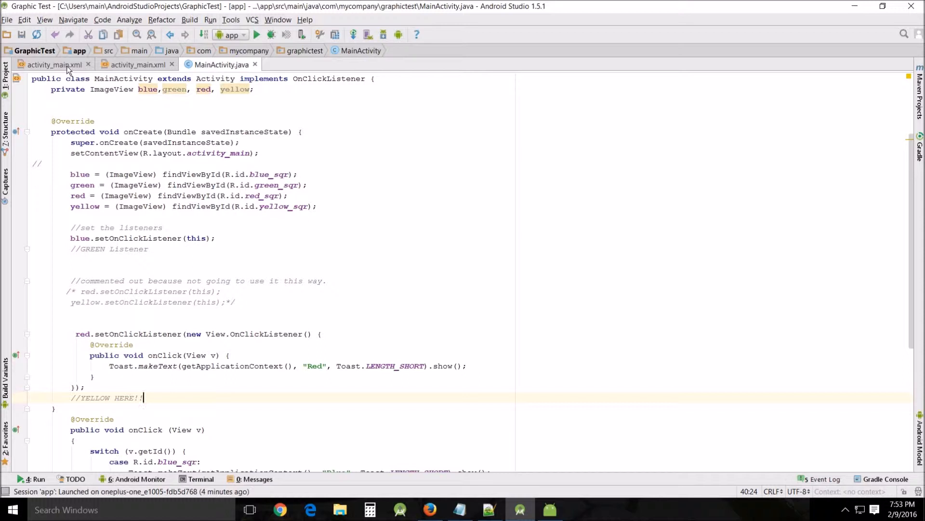
{"action": "left_click", "coordinate": [48, 64]}
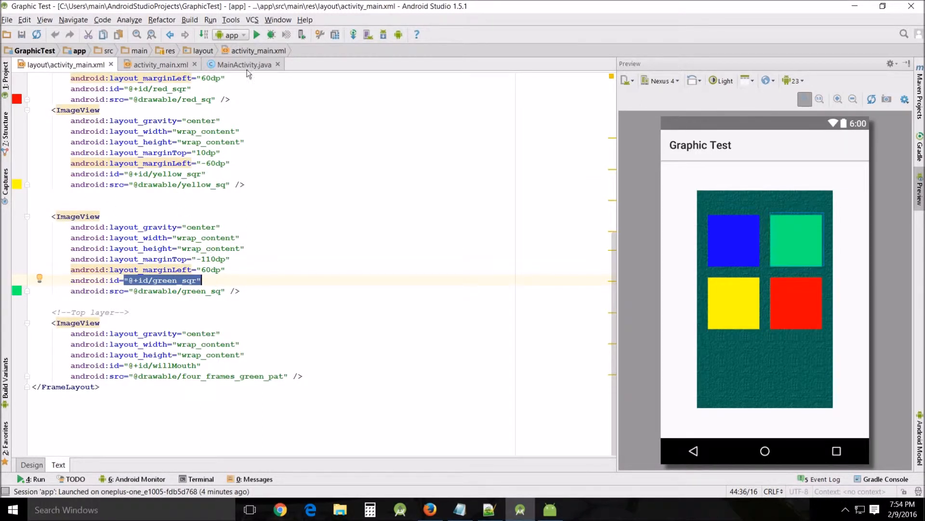
{"action": "left_click", "coordinate": [241, 64]}
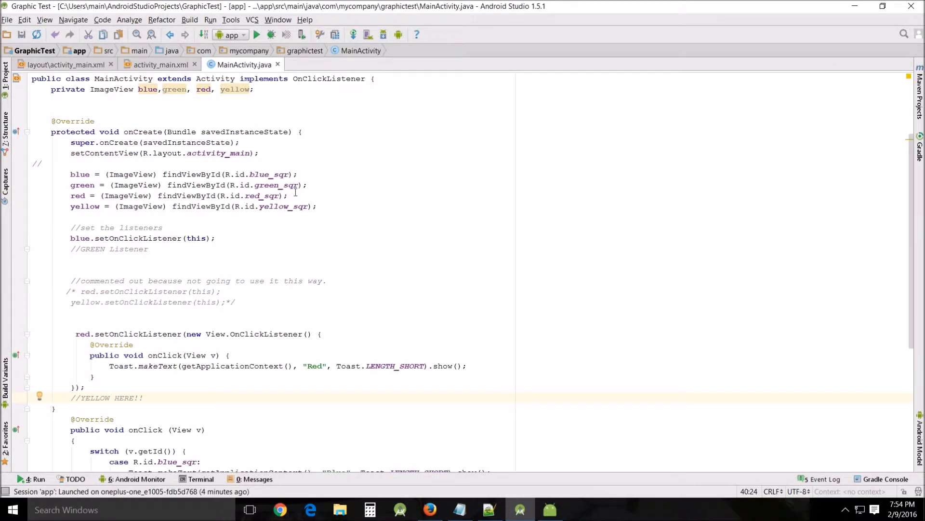
{"action": "scroll", "scroll_direction": "down", "scroll_amount": 3}
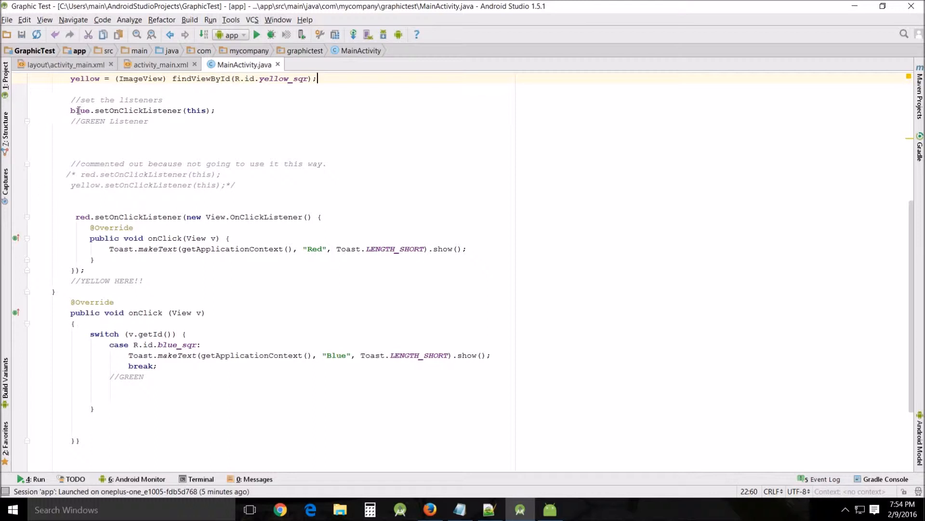
{"action": "mouse_move", "coordinate": [48, 246]}
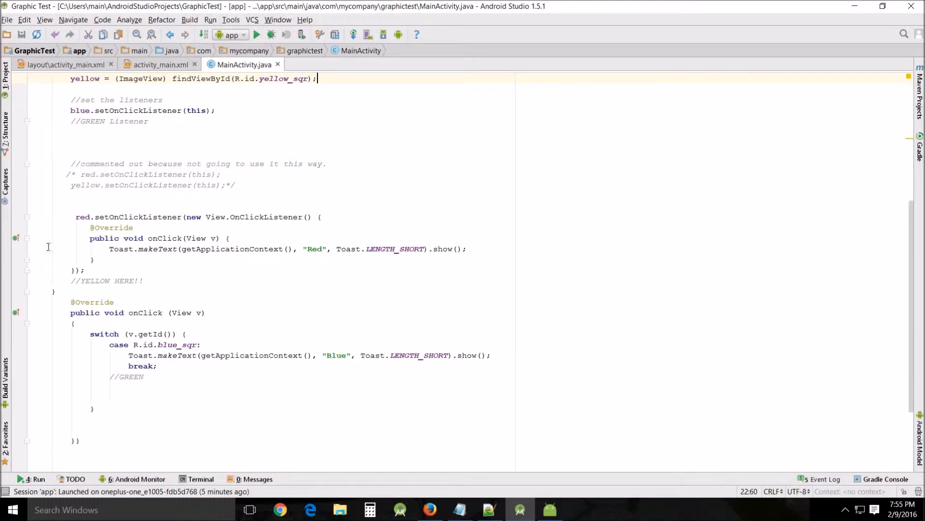
- Below //YELLOW HERE!!, type yellow.setOnClickListener(new View.OnClickListener(){ with autocomplete
{"action": "left_click", "coordinate": [157, 281]}
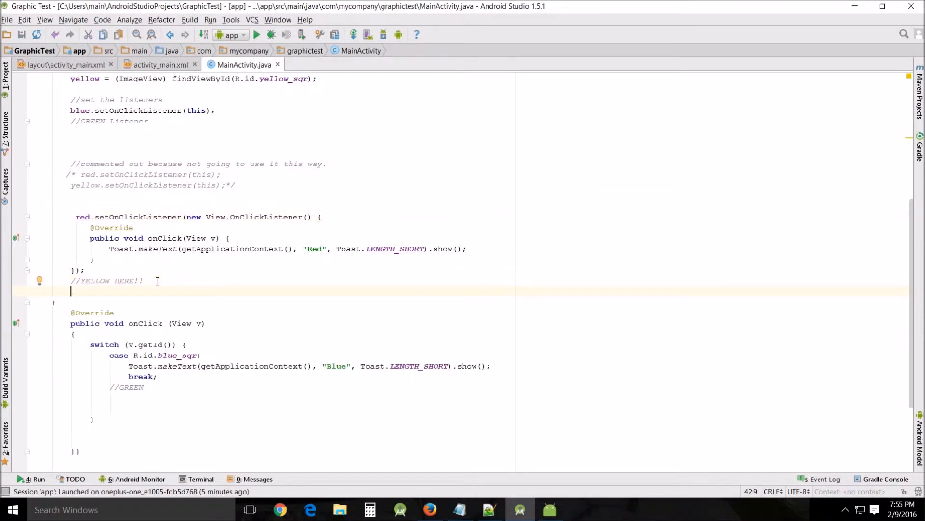
{"action": "type", "text": "yellow."}
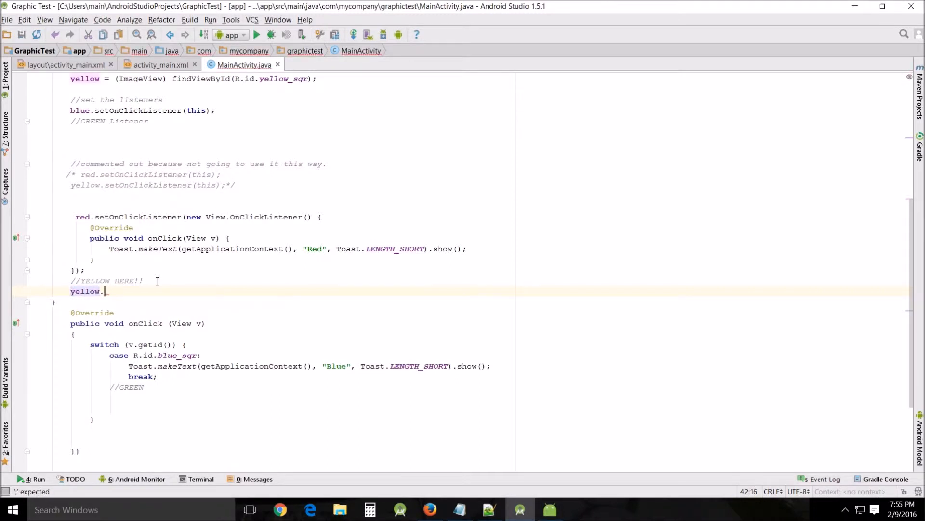
{"action": "type", "text": "setOnClickListener(ne);"}
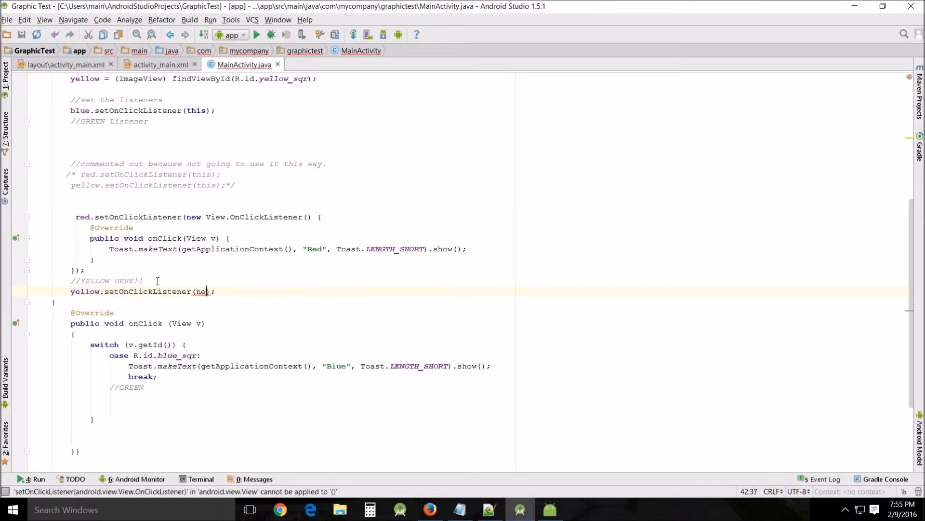
{"action": "type", "text": "\" \""}
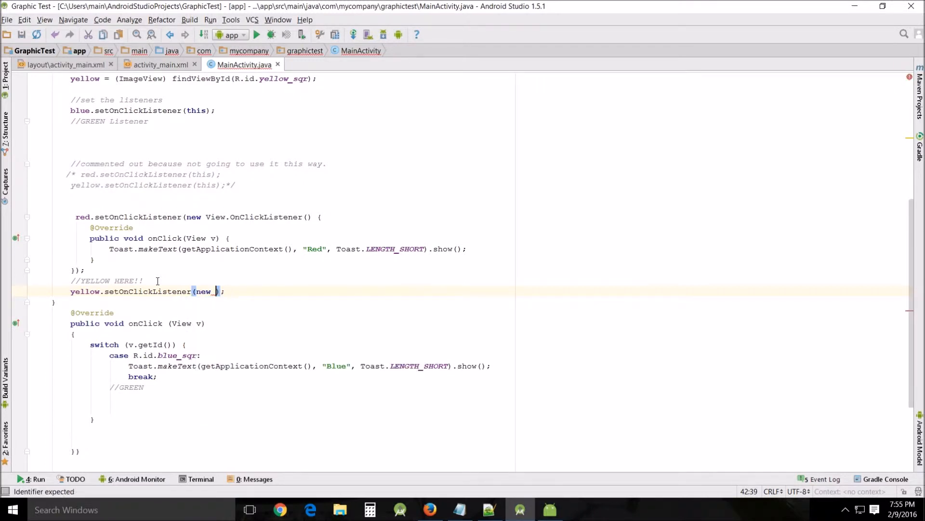
{"action": "type", "text": "View()"}
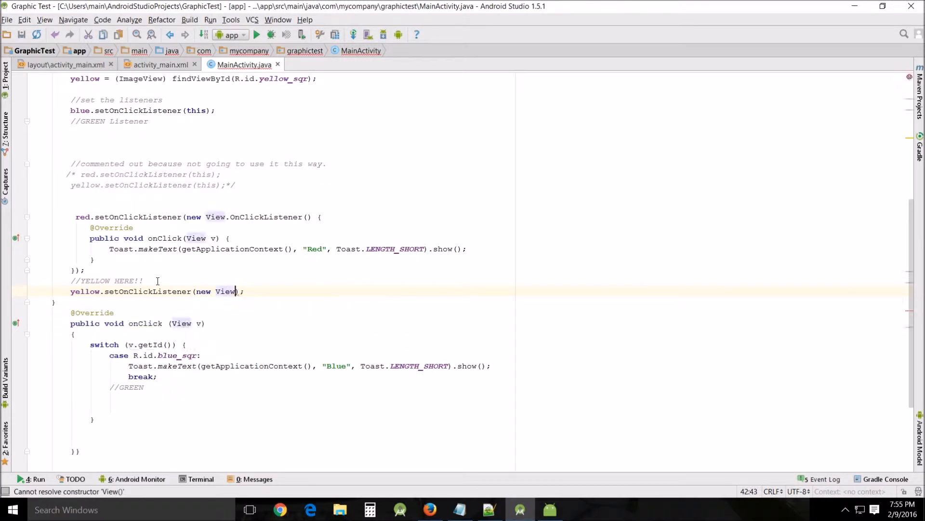
{"action": "key", "text": "BackSpace"}
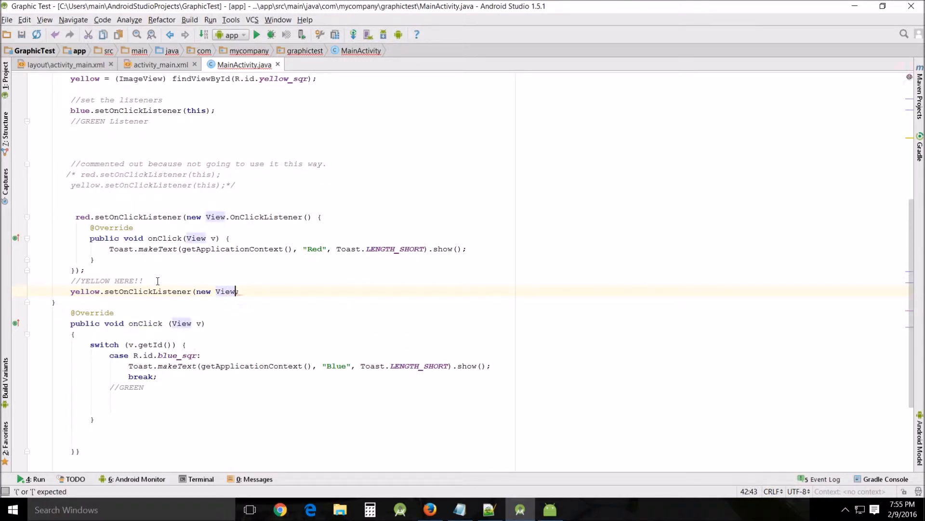
{"action": "type", "text": ".OnClickListener("}
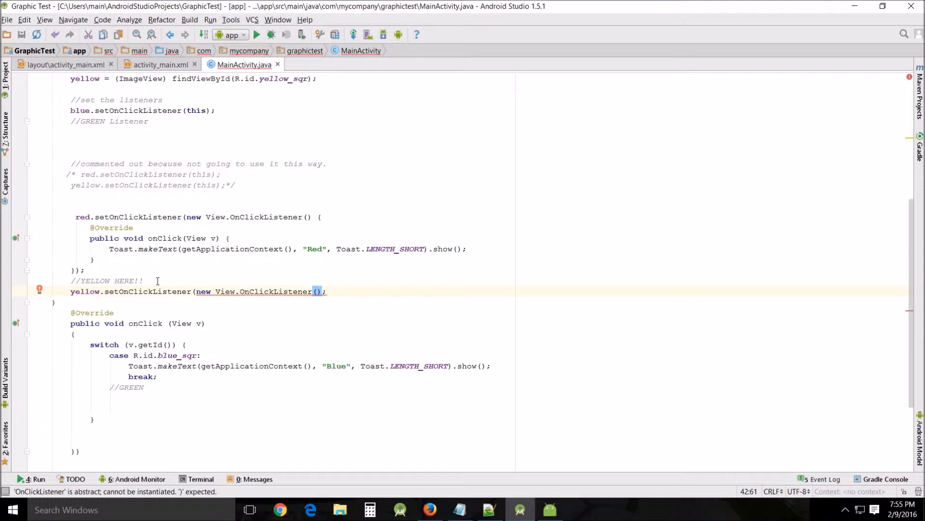
{"action": "type", "text": "{"}
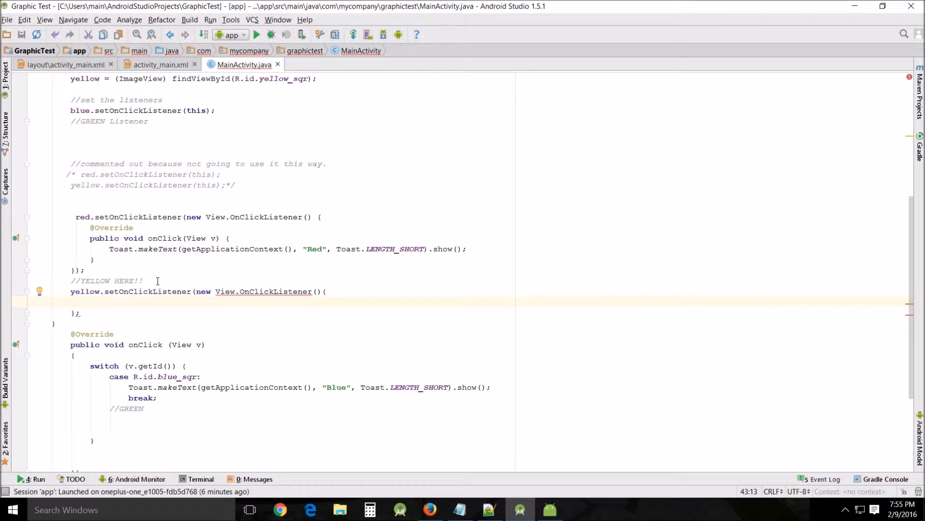
{"action": "type", "text": "@"}
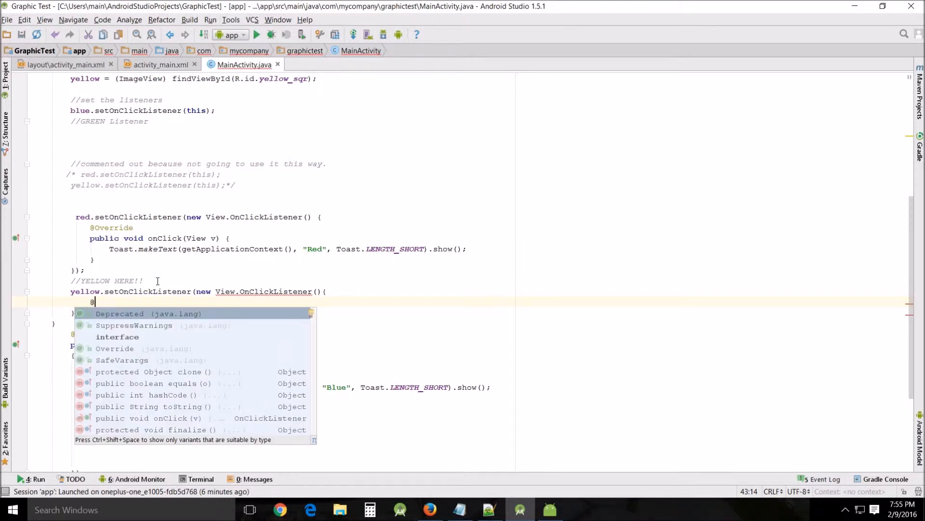
{"action": "type", "text": "O"}
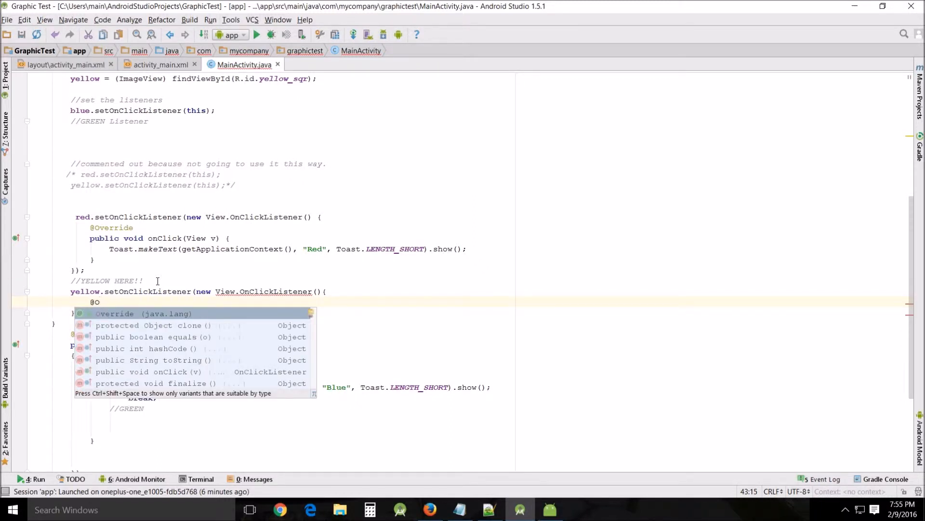
{"action": "key", "text": "Tab"}
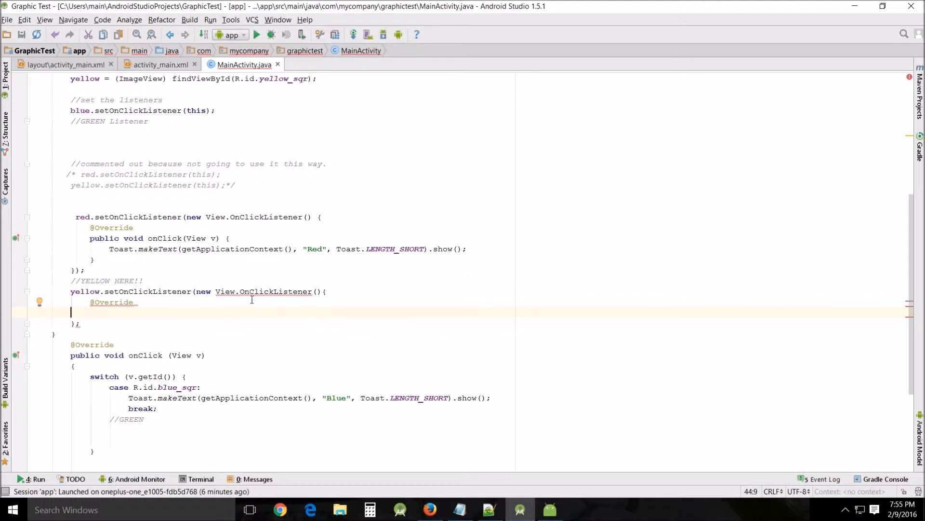
{"action": "mouse_move", "coordinate": [278, 292]}
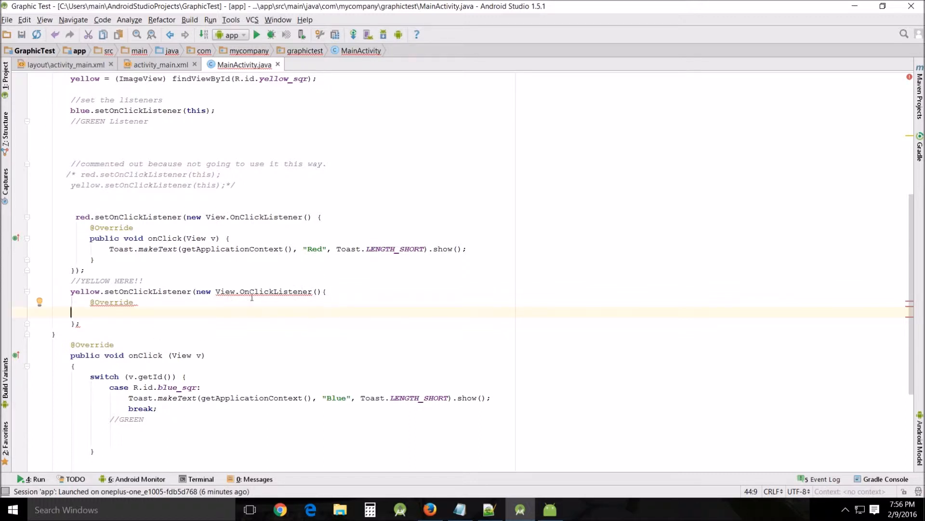
{"action": "mouse_move", "coordinate": [132, 217]}
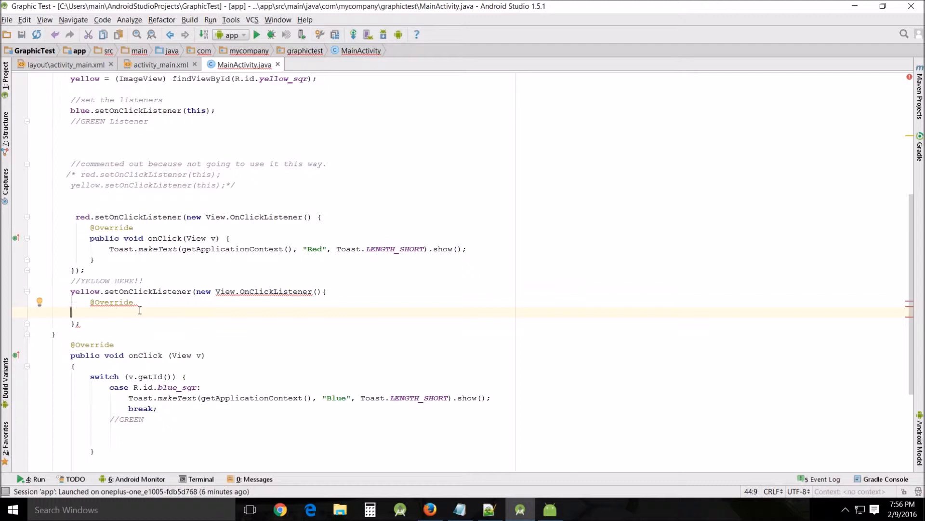
{"action": "type", "text": "public void onClick("}
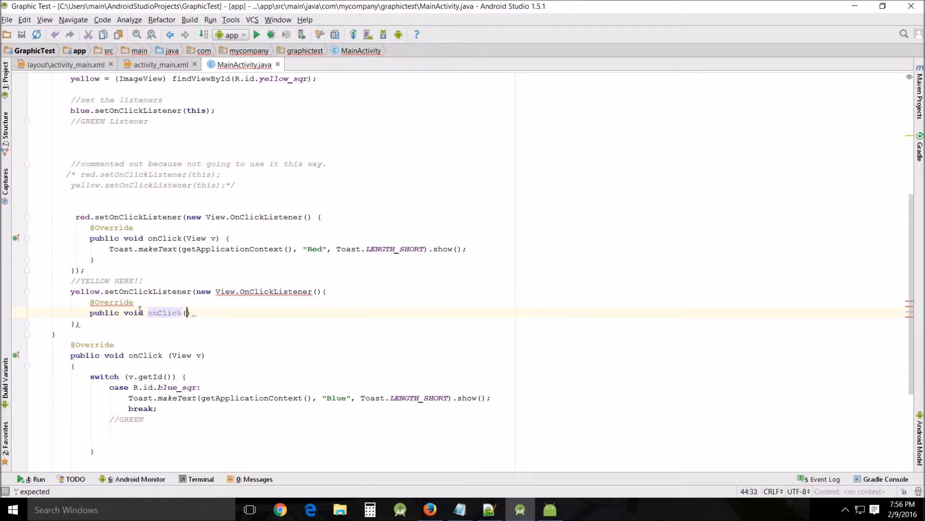
{"action": "type", "text": "View"}
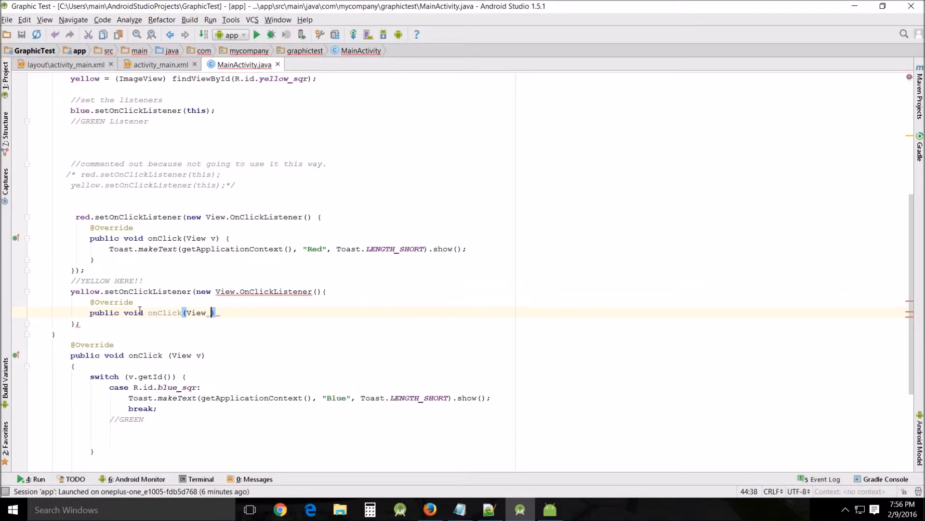
{"action": "type", "text": "v)"}
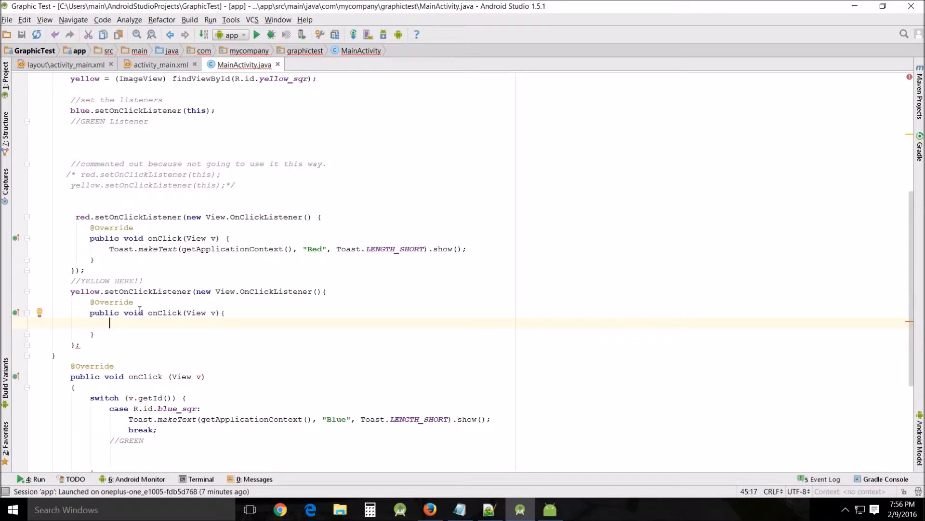
- Write Toast.makeText(getApplicationContext(), "Yellow", Toast.LENGTH_SHORT).show(); in the yellow onClick
{"action": "type", "text": "Toast.makeText()"}
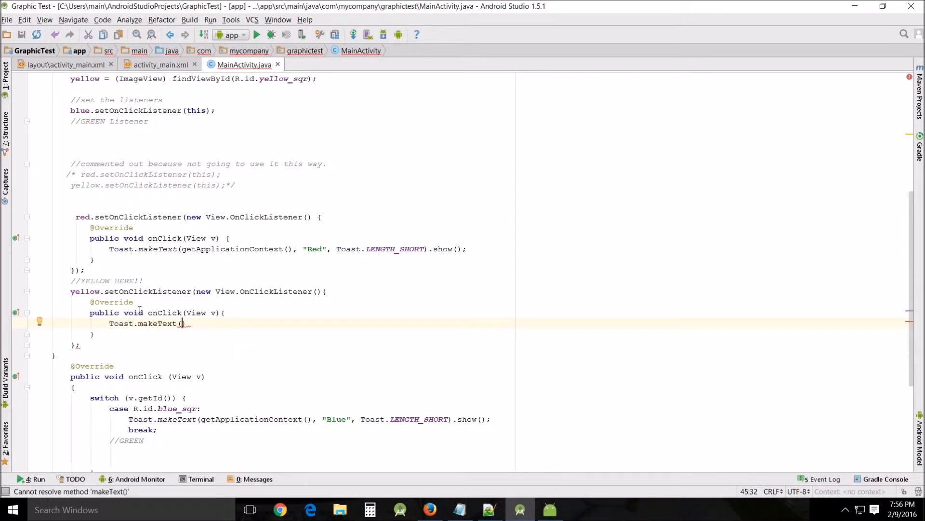
{"action": "type", "text": "getApplicationContext("}
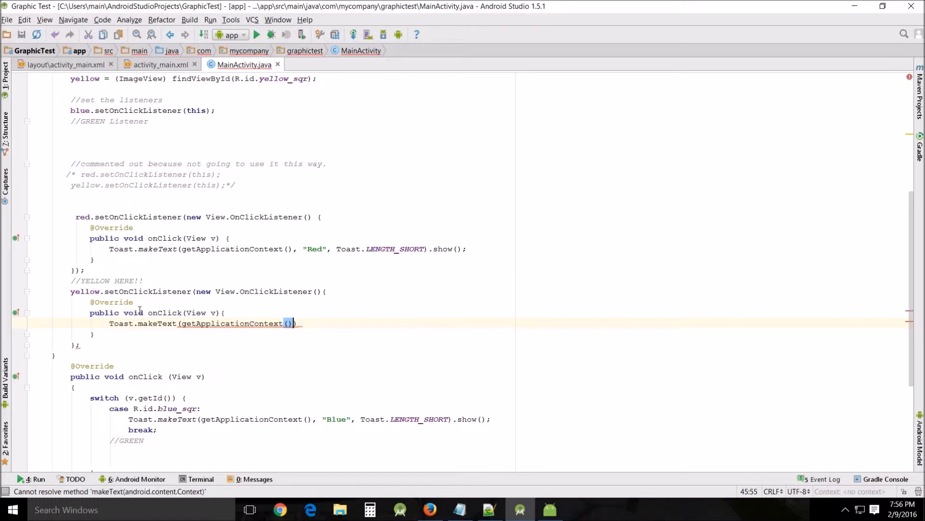
{"action": "type", "text": ","}
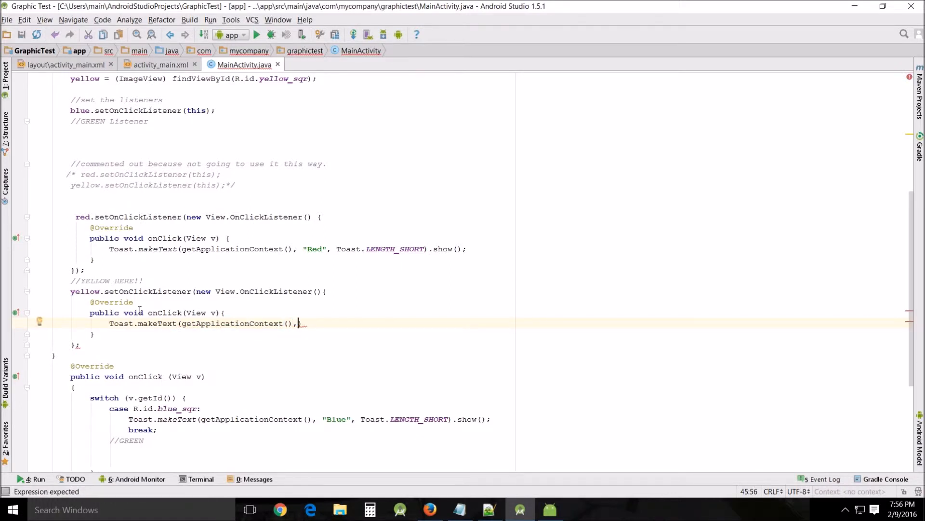
{"action": "type", "text": "\"Yell\""}
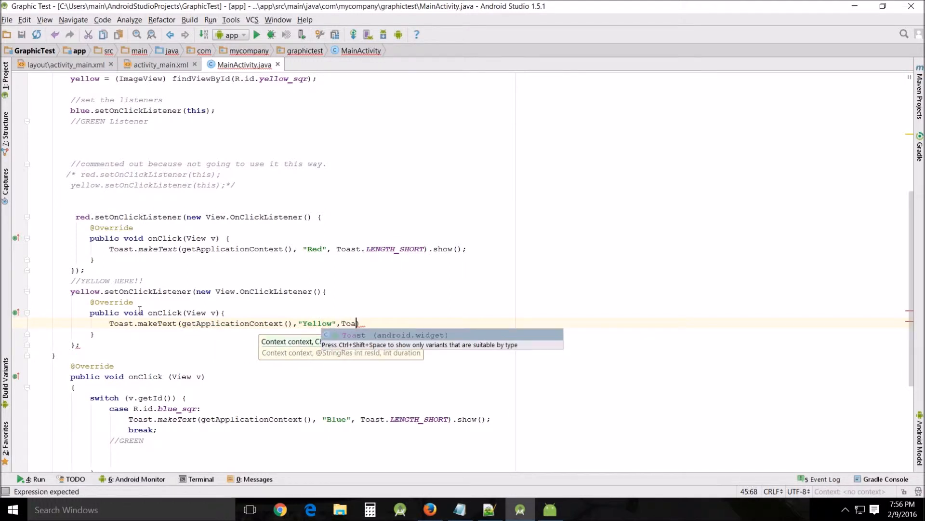
{"action": "type", "text": "."}
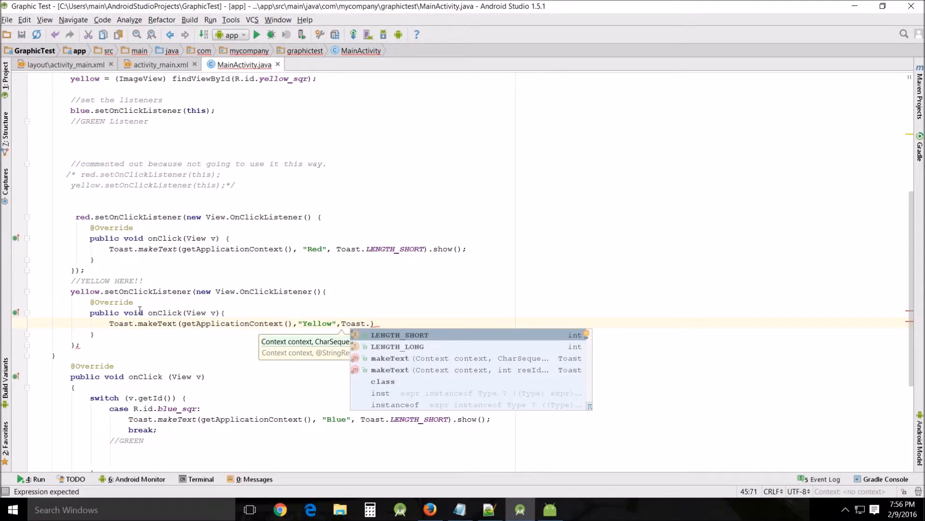
{"action": "left_click", "coordinate": [399, 335]}
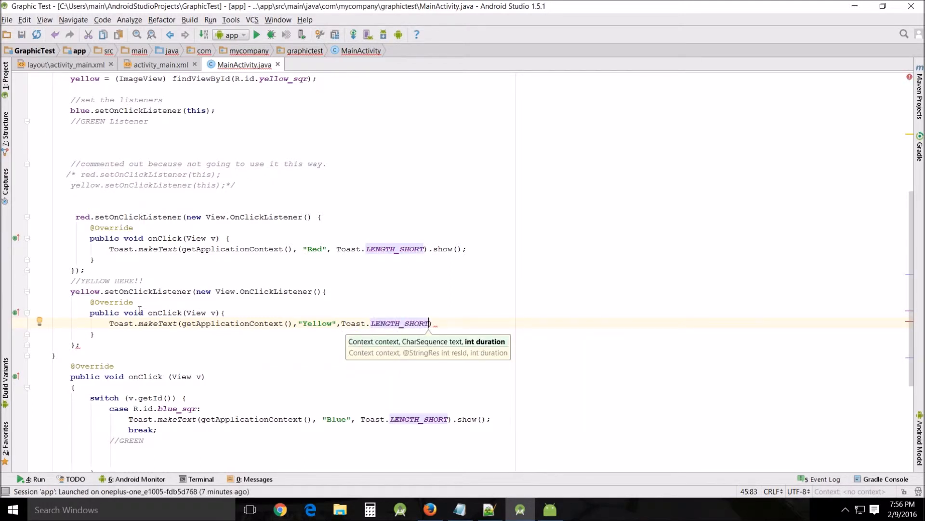
{"action": "type", "text": ").show();"}
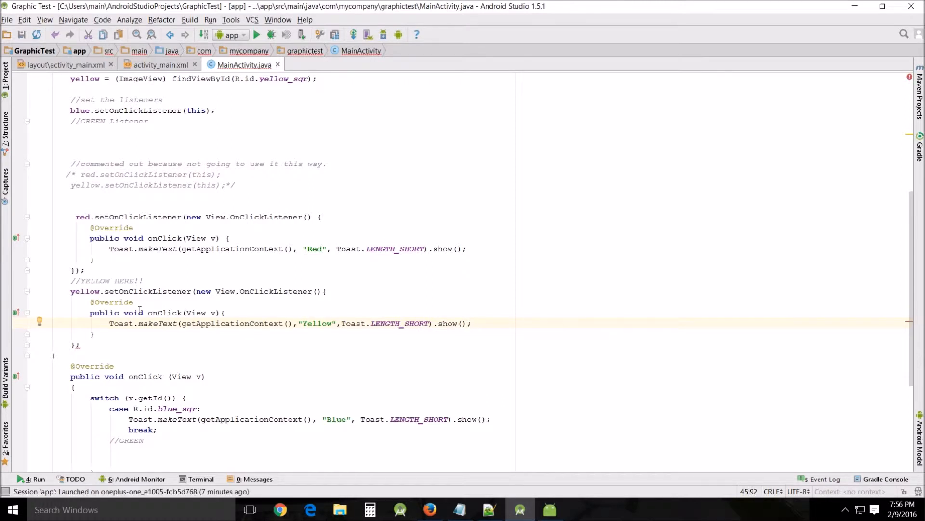
{"action": "mouse_move", "coordinate": [64, 252]}
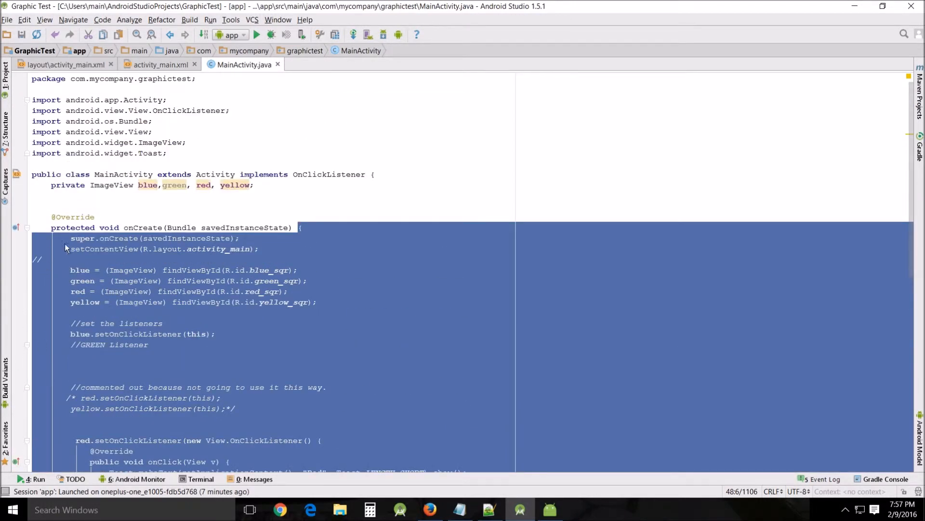
- Run the app on the emulator, tap the yellow square for its Yellow toast, and return
{"action": "scroll", "scroll_direction": "down", "scroll_amount": 3}
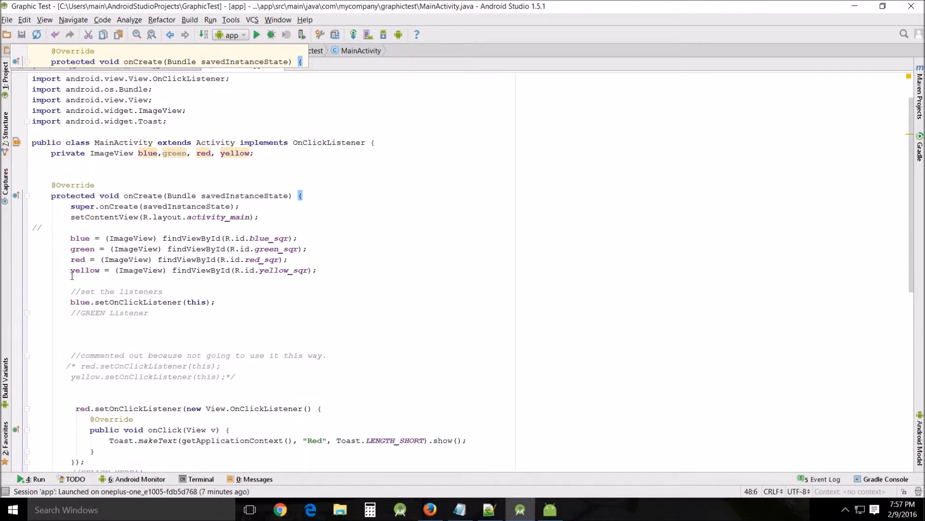
{"action": "scroll", "scroll_direction": "down", "scroll_amount": 3}
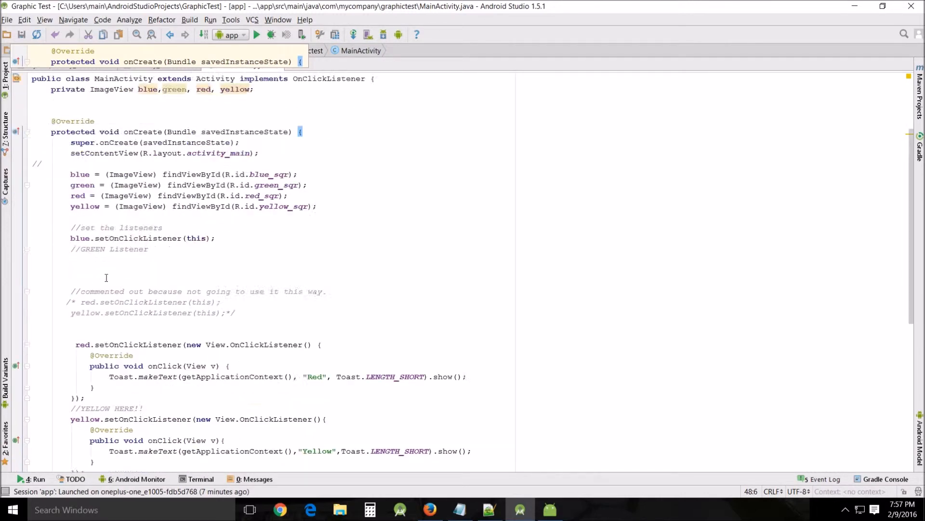
{"action": "scroll", "scroll_direction": "down", "scroll_amount": 3}
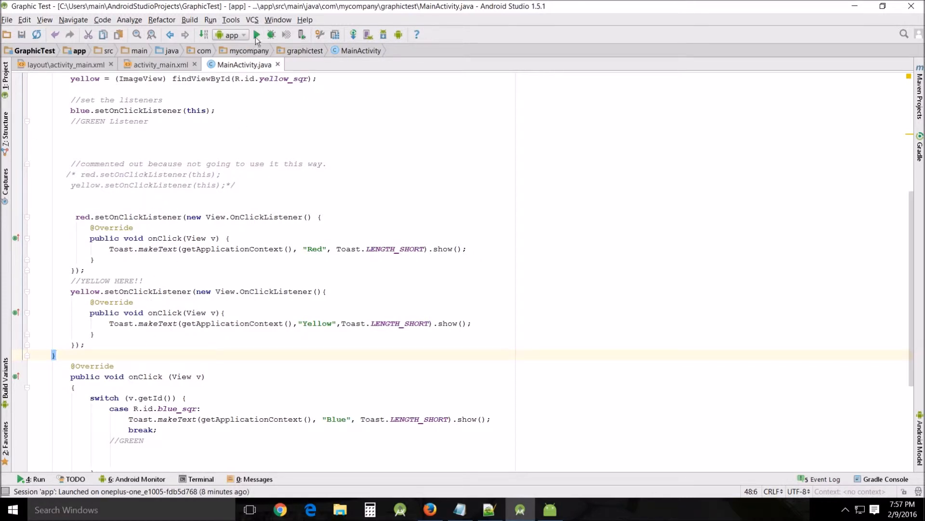
{"action": "left_click", "coordinate": [256, 34]}
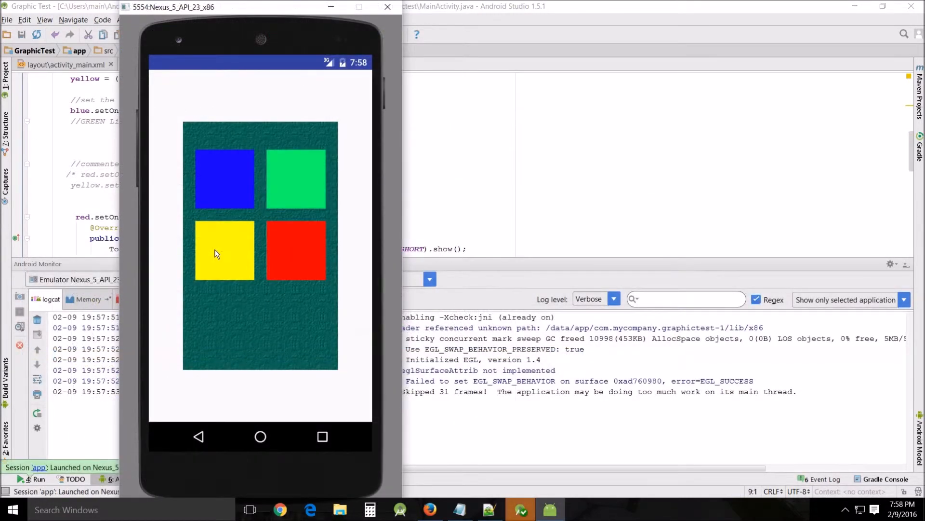
{"action": "left_click", "coordinate": [224, 250]}
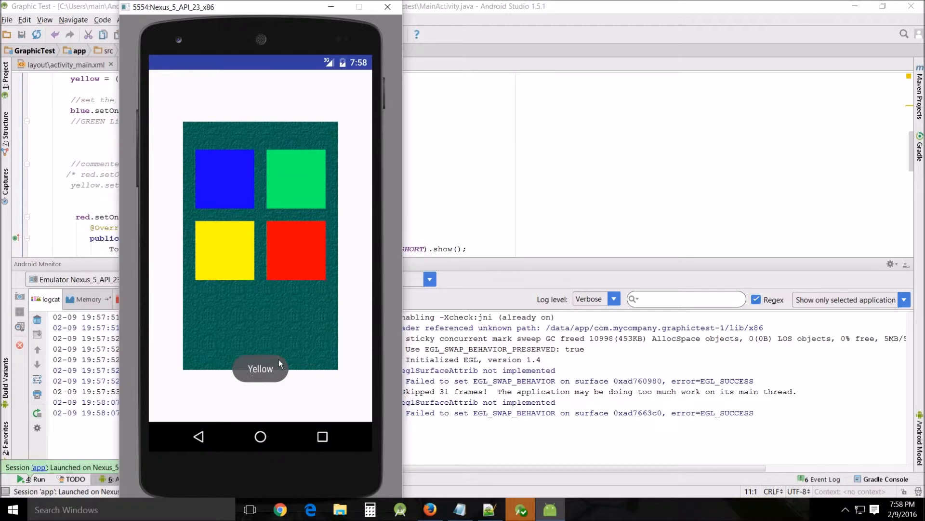
{"action": "left_click", "coordinate": [296, 250]}
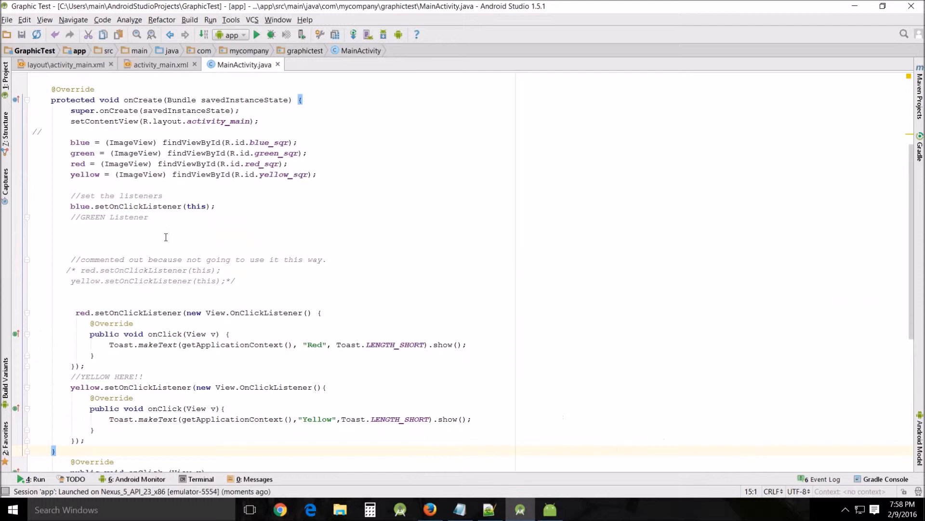
- Type green.setOnClickListener(this); beneath the //GREEN Listener comment
{"action": "left_click", "coordinate": [149, 217]}
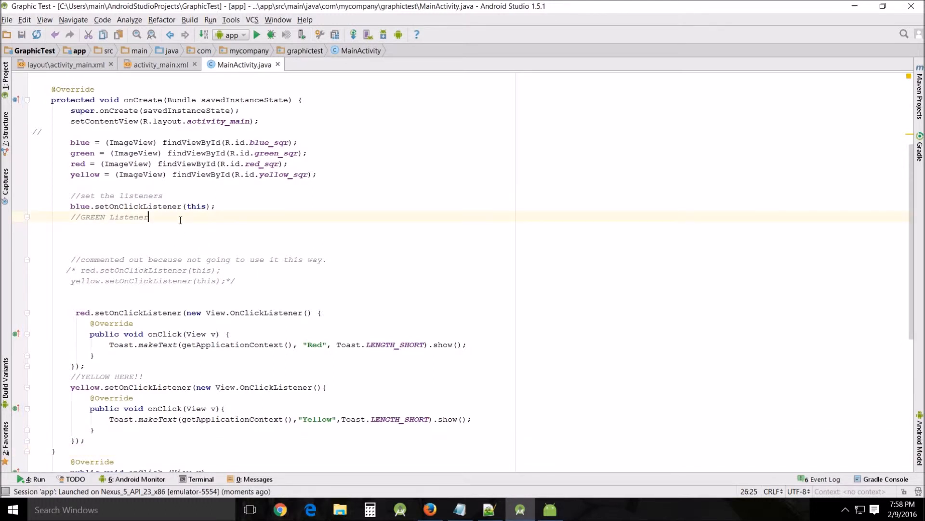
{"action": "scroll", "scroll_direction": "down", "scroll_amount": 3}
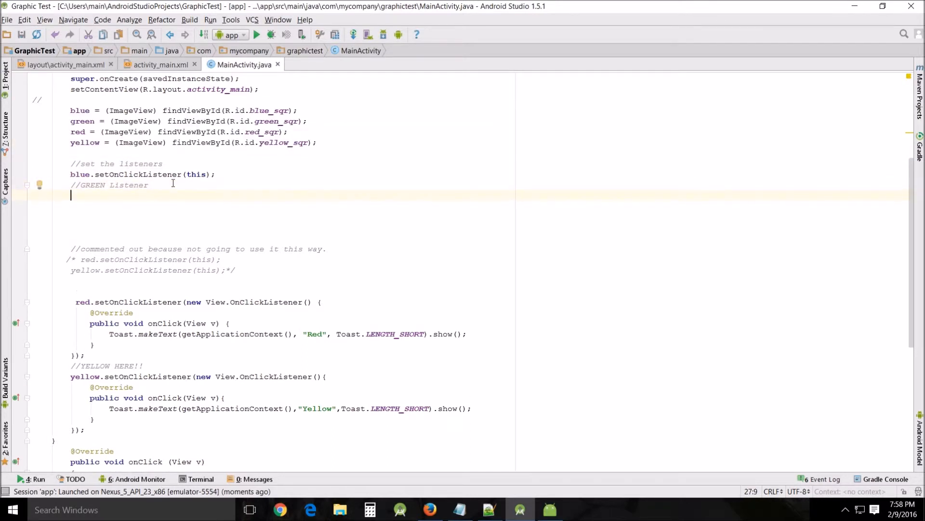
{"action": "type", "text": "green"}
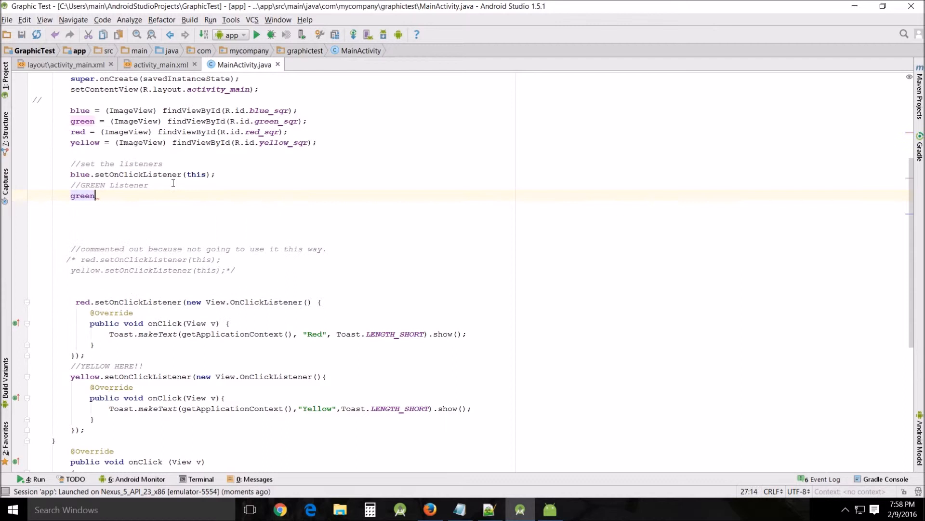
{"action": "type", "text": ".setOnClickListener(this);"}
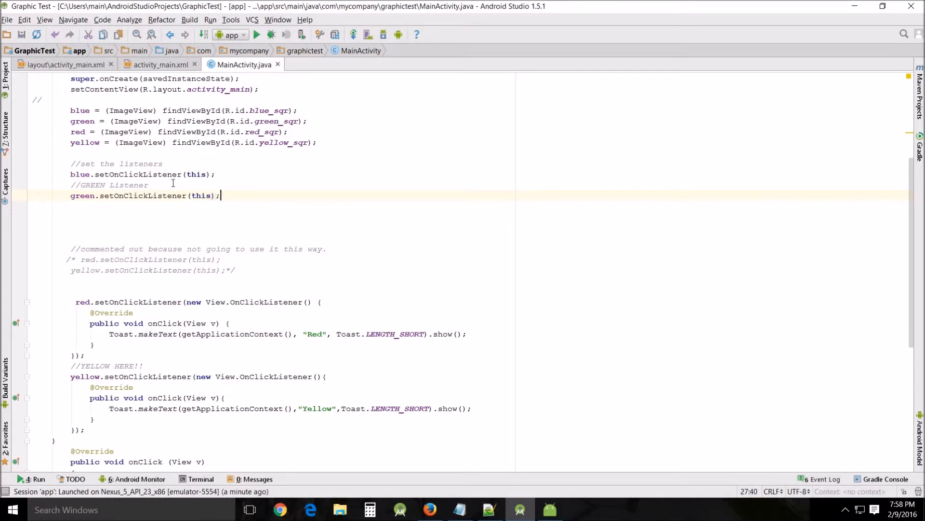
{"action": "scroll", "scroll_direction": "down", "scroll_amount": 3}
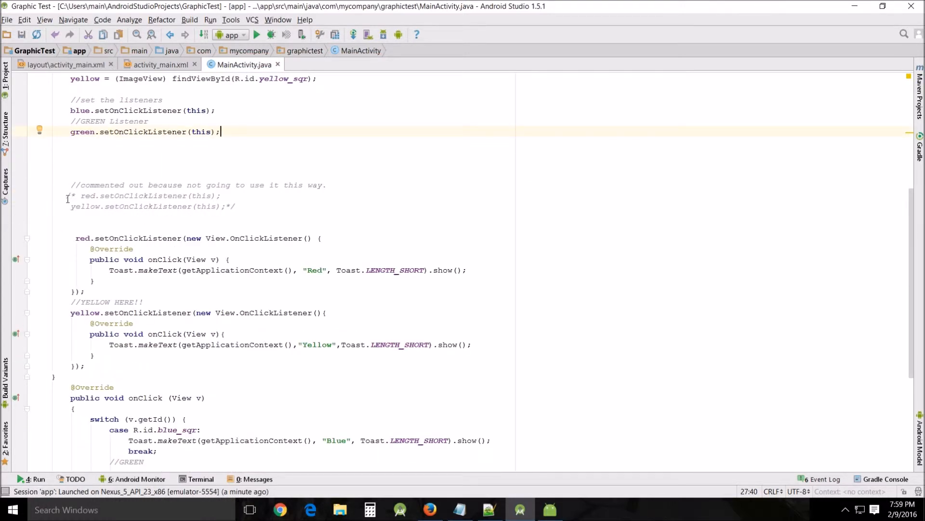
{"action": "left_click", "coordinate": [80, 174]}
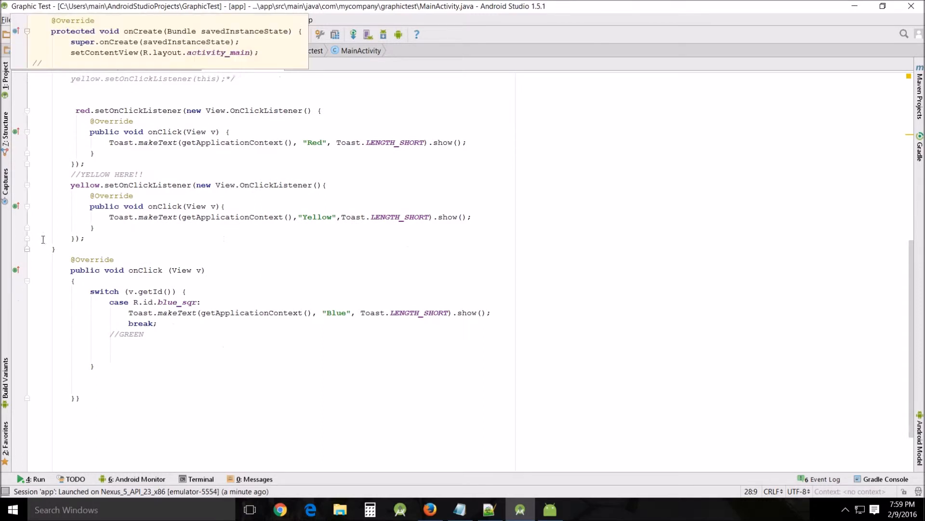
{"action": "scroll", "scroll_direction": "down", "scroll_amount": 3}
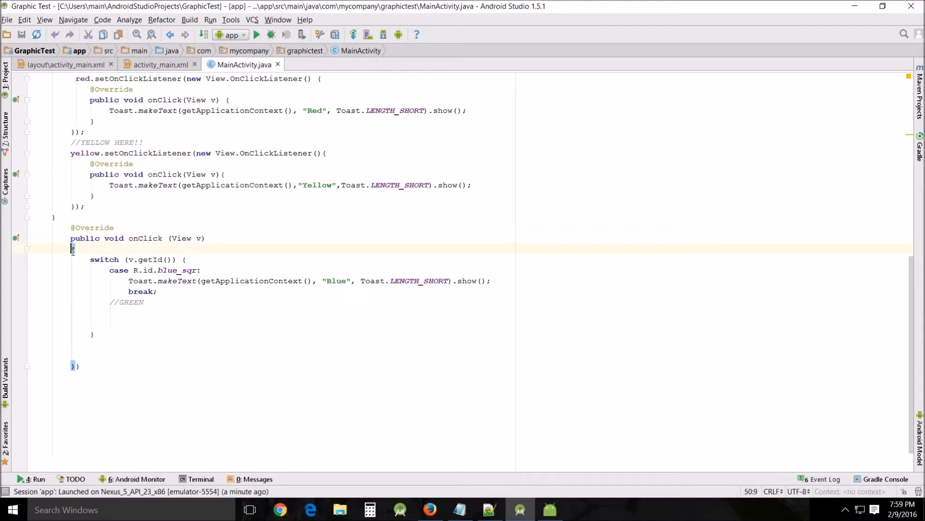
{"action": "left_click_drag", "start_coordinate": [71, 247], "coordinate": [76, 365]}
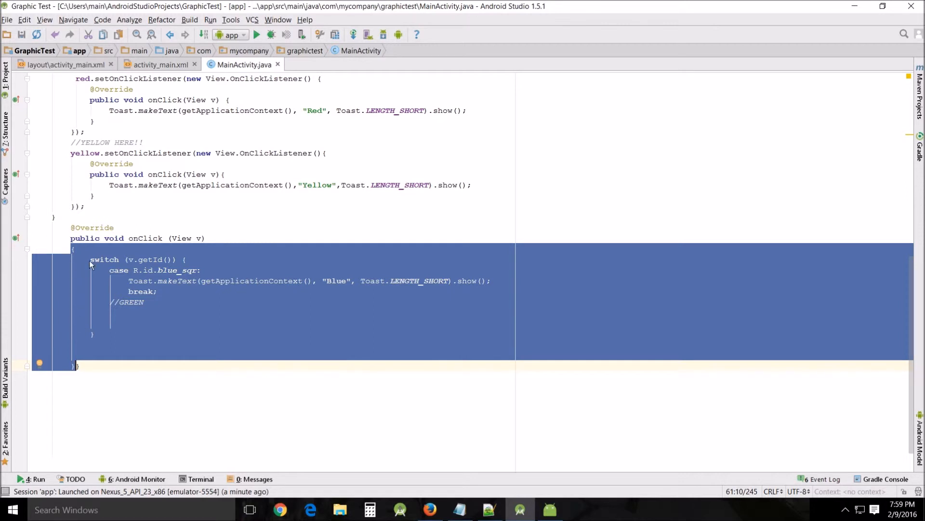
{"action": "left_click", "coordinate": [134, 259]}
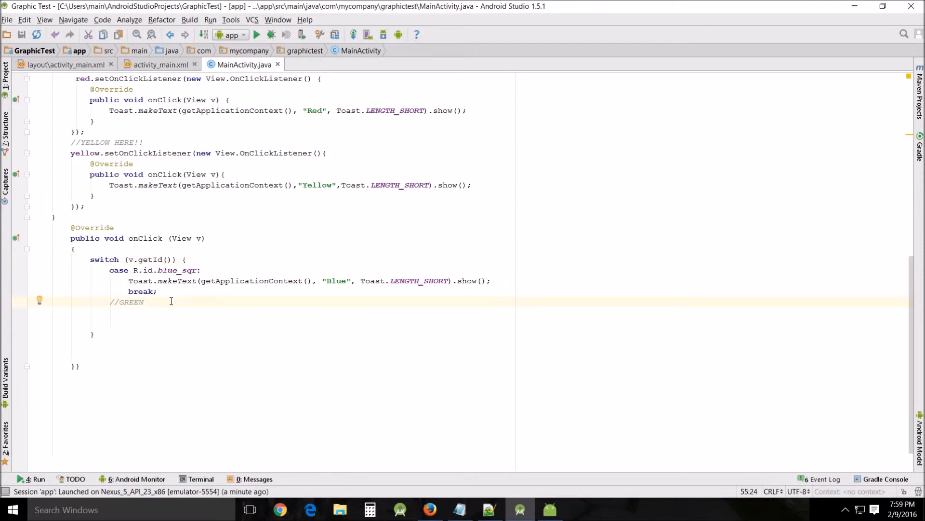
- Add a 'case R.id.green_sqr:' line below the //GREEN comment
{"action": "key", "text": "Enter"}
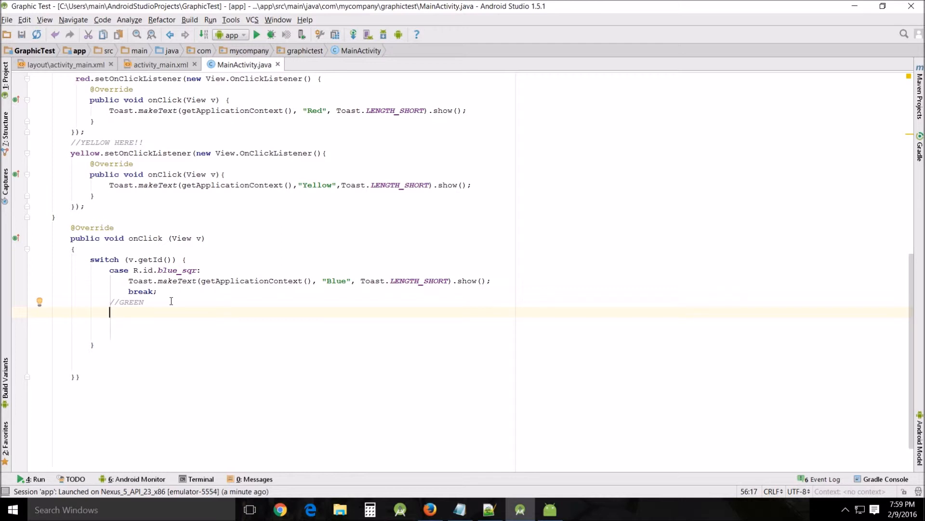
{"action": "type", "text": "case"}
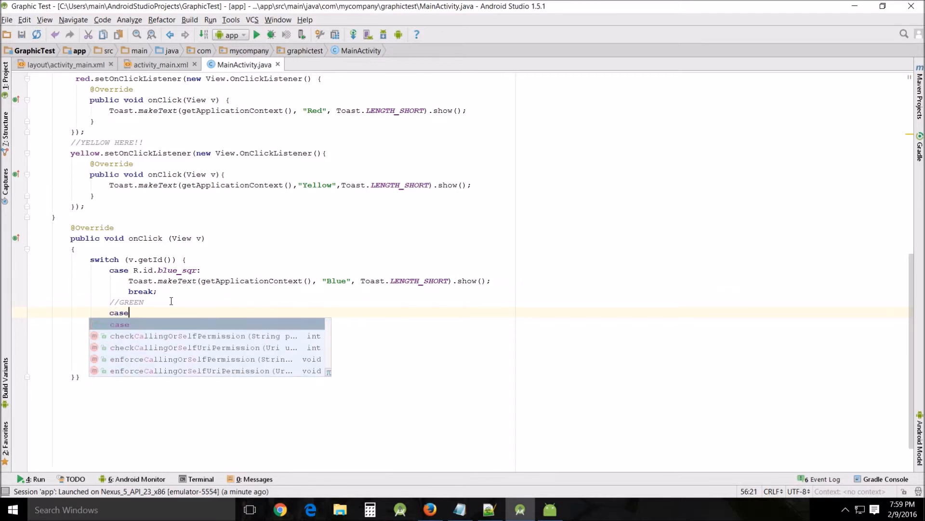
{"action": "type", "text": "R."}
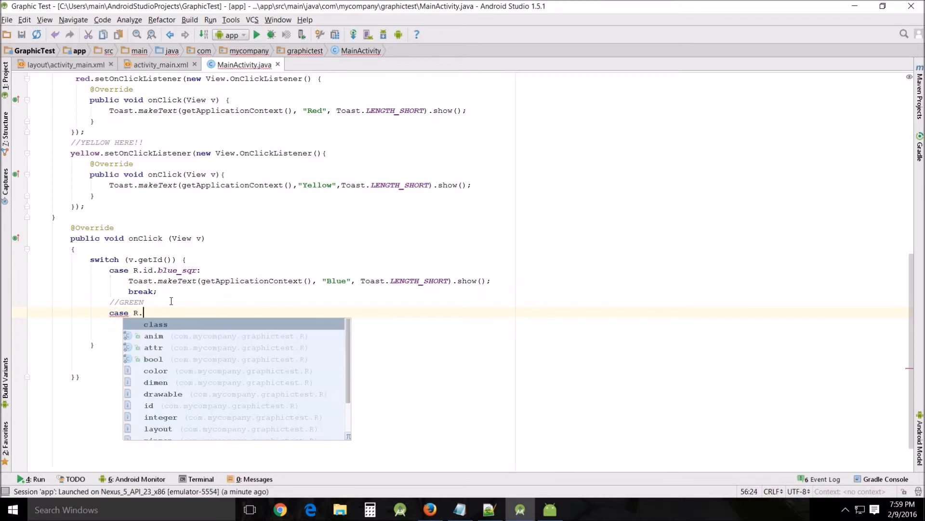
{"action": "type", "text": "id."}
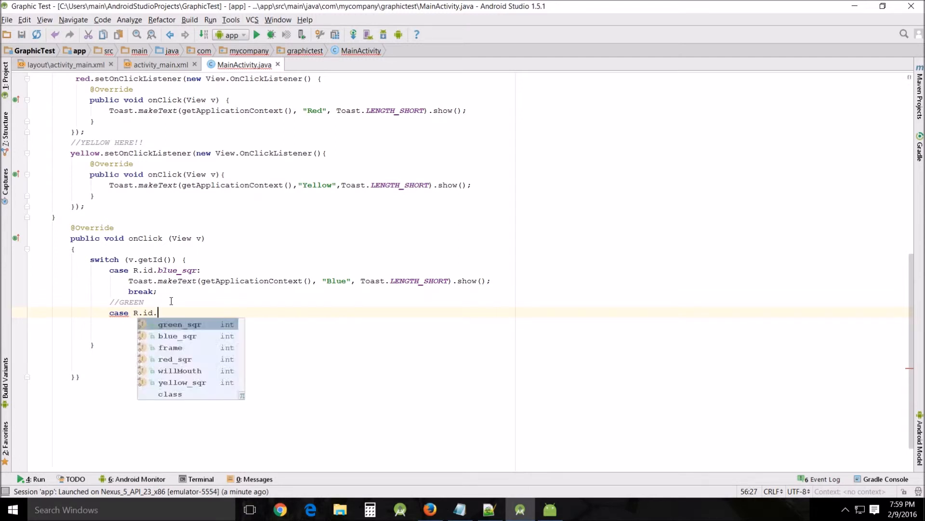
{"action": "left_click", "coordinate": [180, 324]}
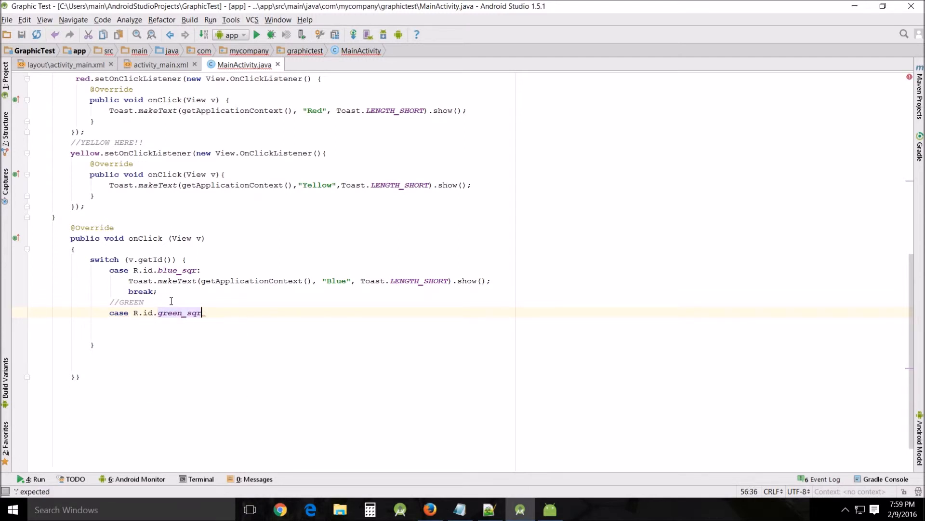
{"action": "type", "text": ":"}
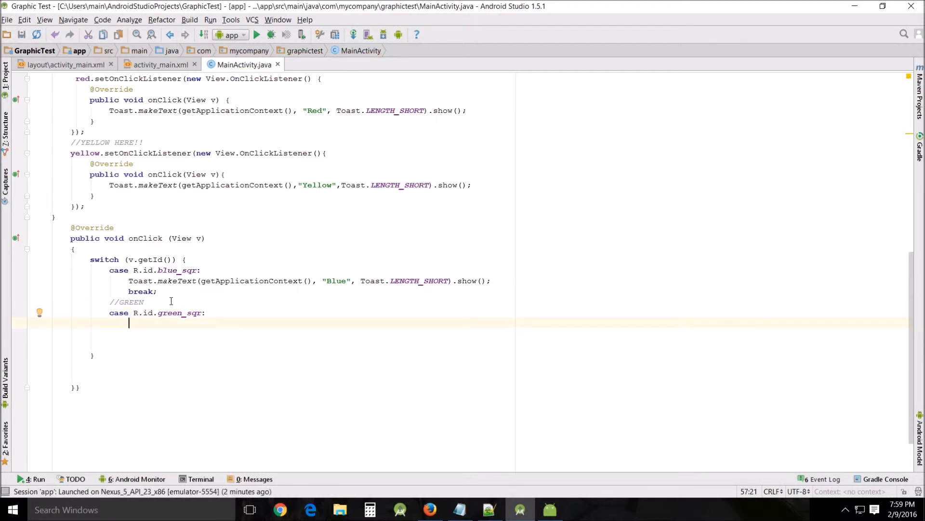
- Under that case, show a short "Green" toast using getApplicationContext()
{"action": "type", "text": "Toast"}
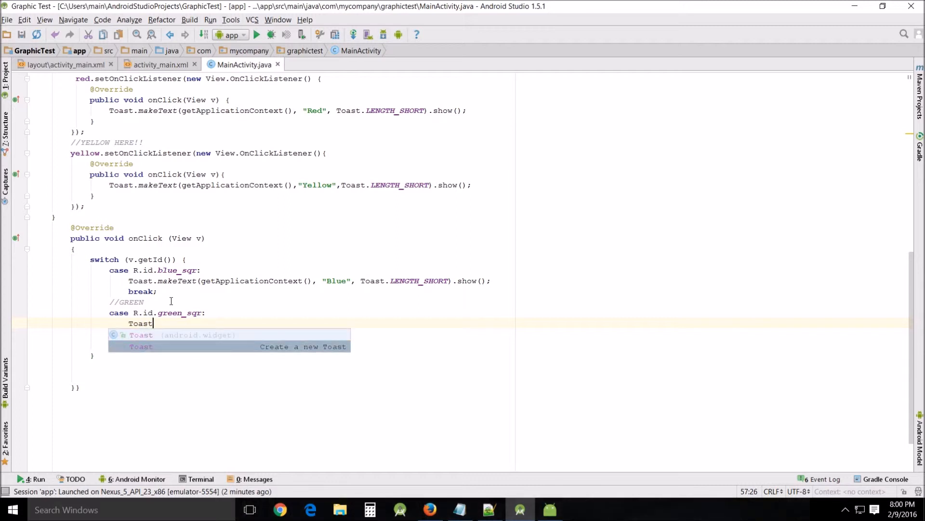
{"action": "type", "text": ".makeText("}
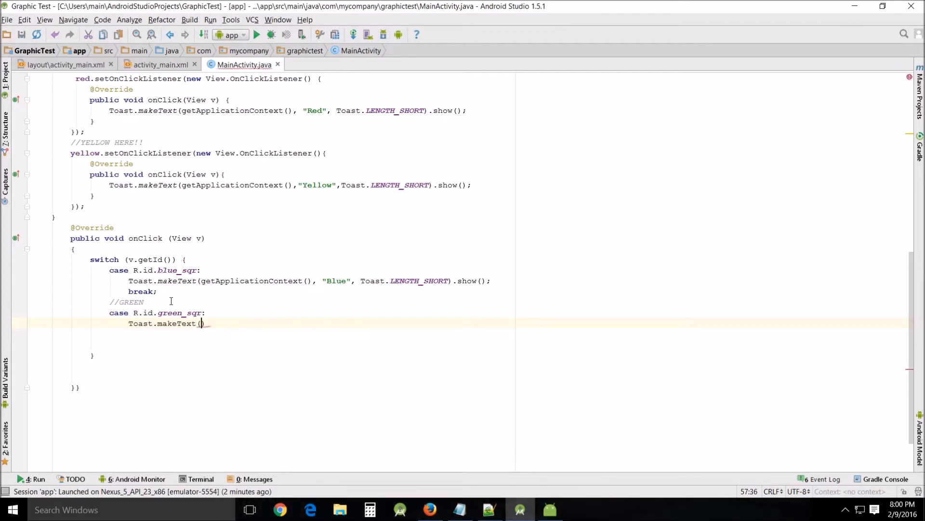
{"action": "type", "text": "get"}
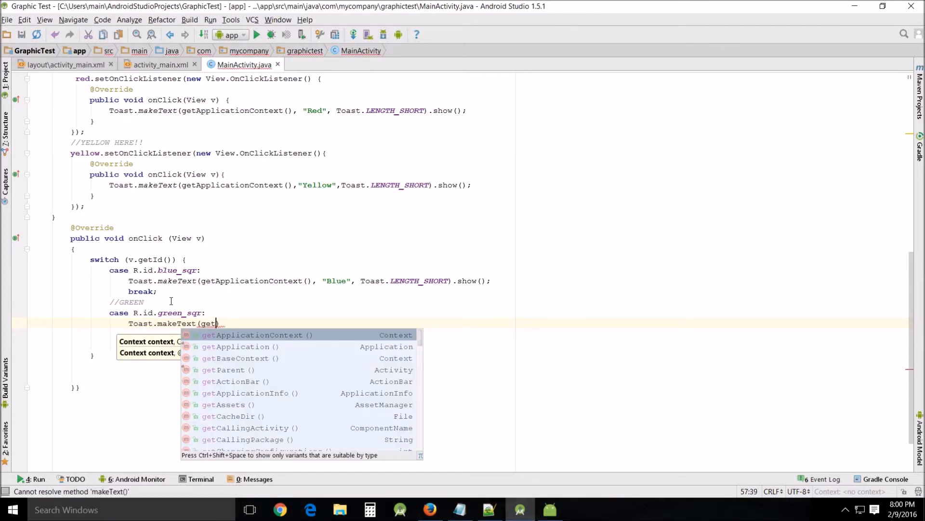
{"action": "left_click", "coordinate": [259, 335]}
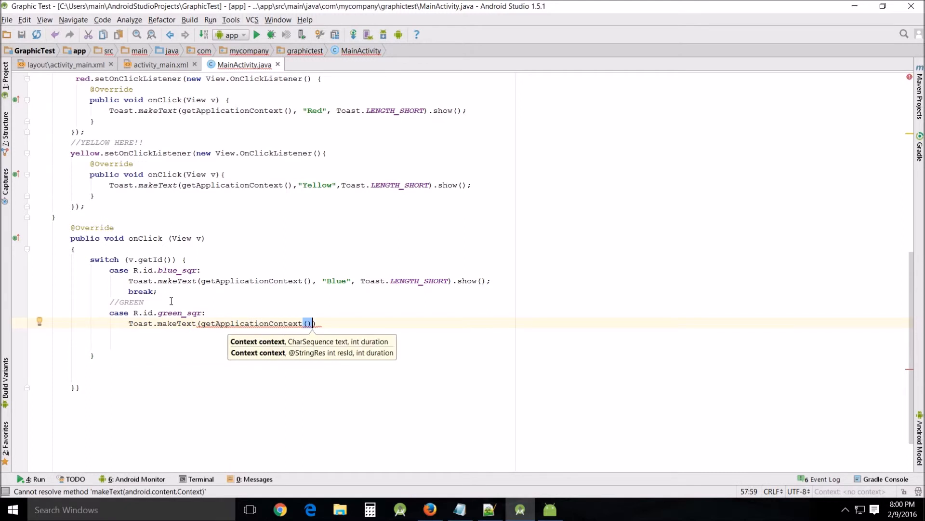
{"action": "type", "text": ",\"\""}
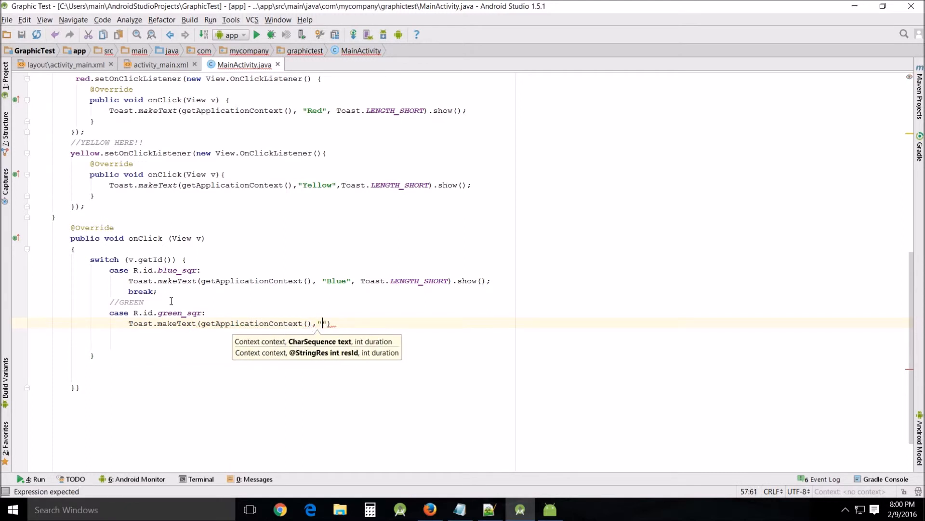
{"action": "type", "text": "Green"}
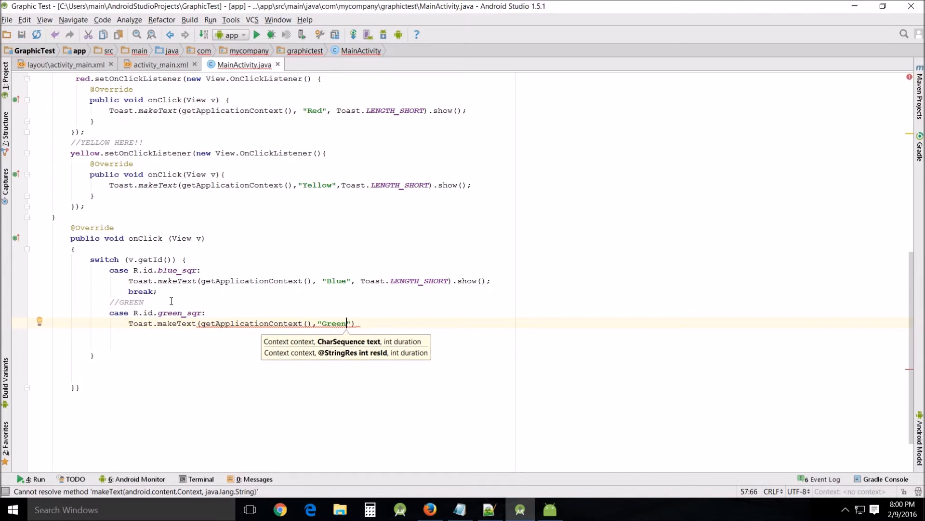
{"action": "type", "text": ",Toast"}
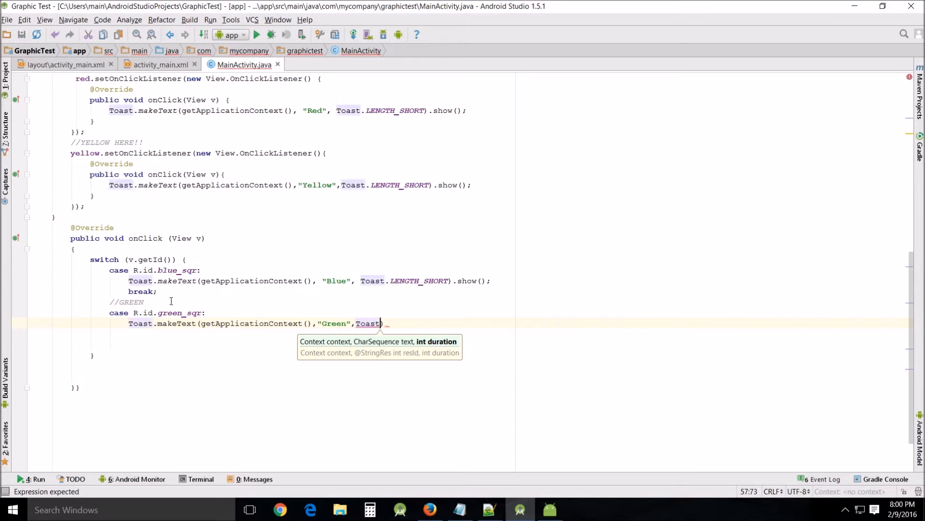
{"action": "type", "text": ".LENGTH_SHORT"}
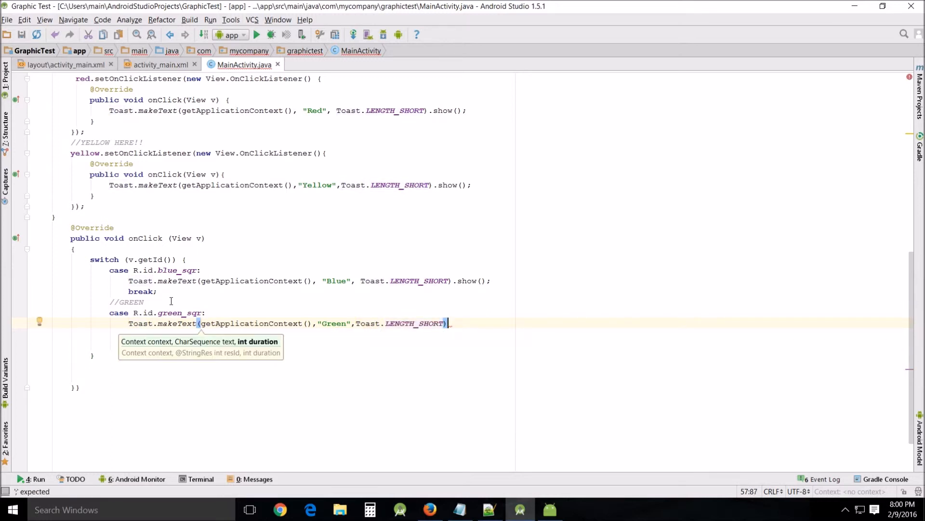
{"action": "type", "text": ".show();"}
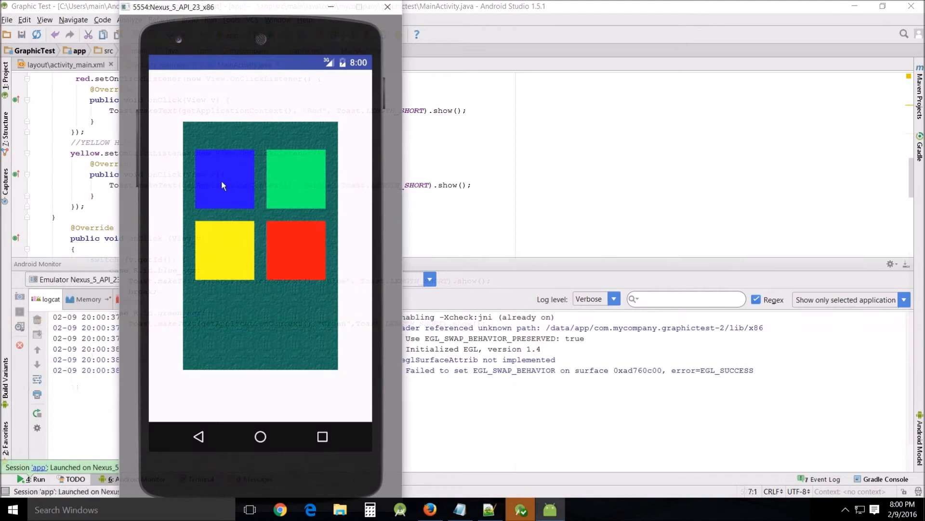
- Tap the blue, green, yellow and red squares to confirm their color toasts
{"action": "left_click", "coordinate": [224, 185]}
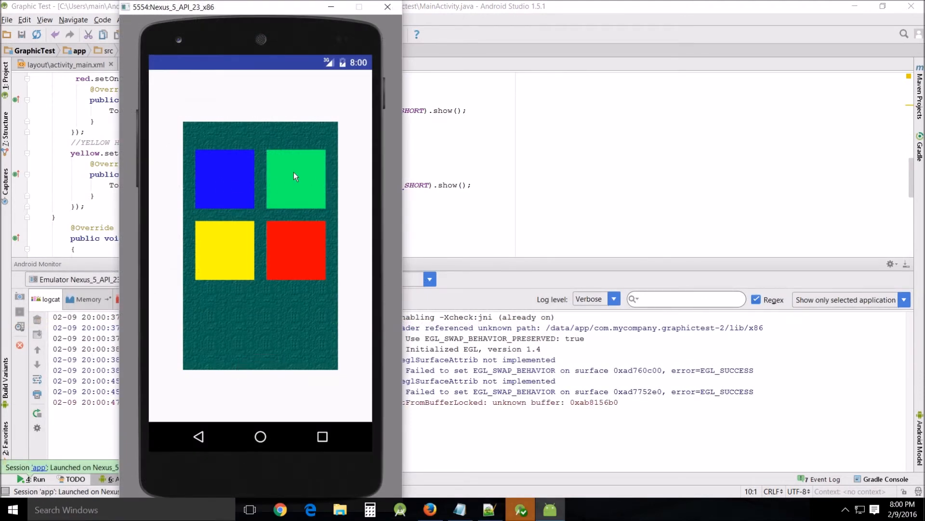
{"action": "left_click", "coordinate": [295, 178]}
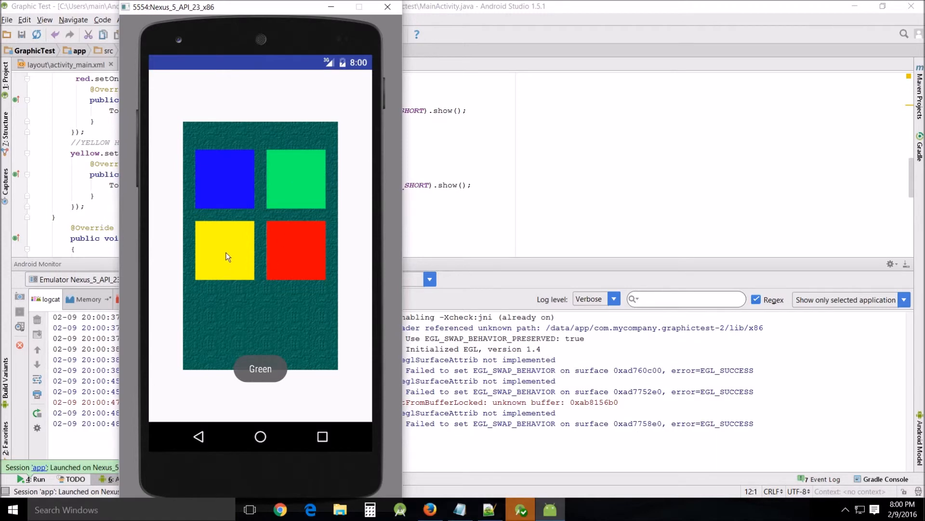
{"action": "left_click", "coordinate": [224, 250]}
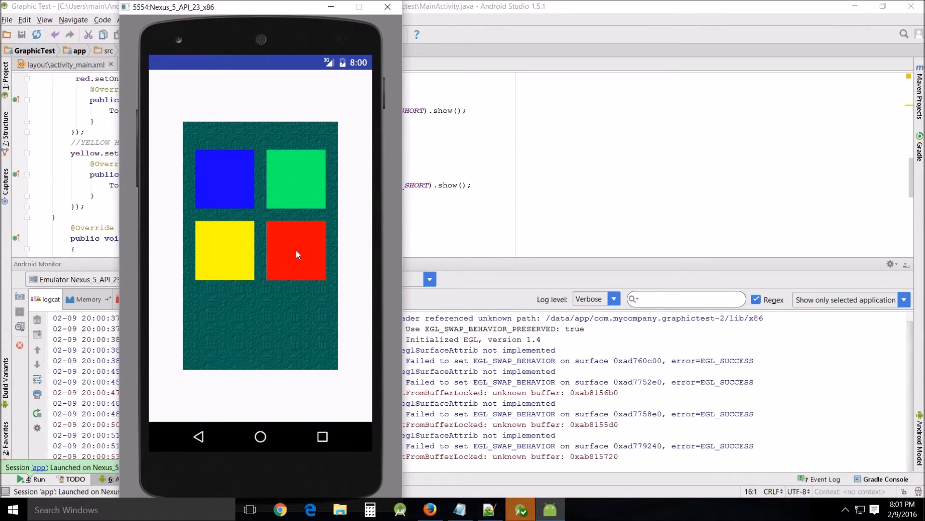
{"action": "left_click", "coordinate": [295, 250]}
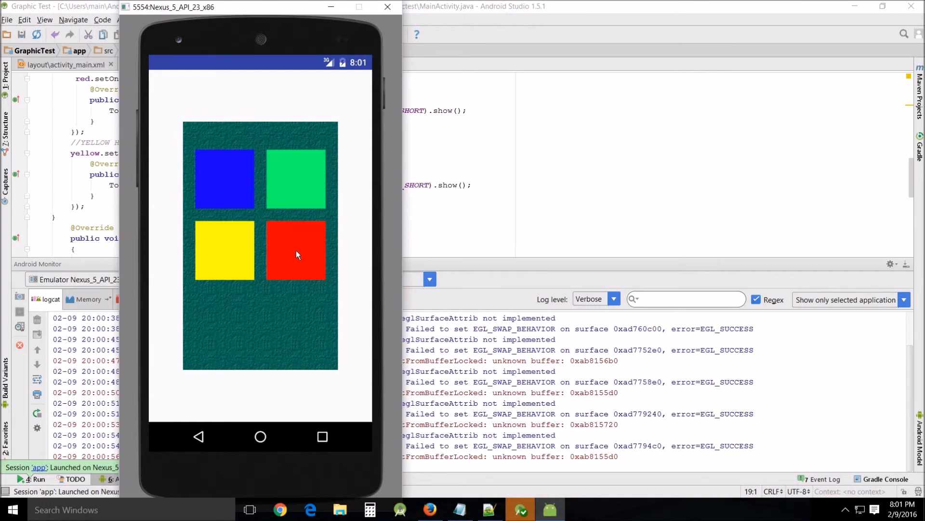
{"action": "mouse_move", "coordinate": [359, 248]}
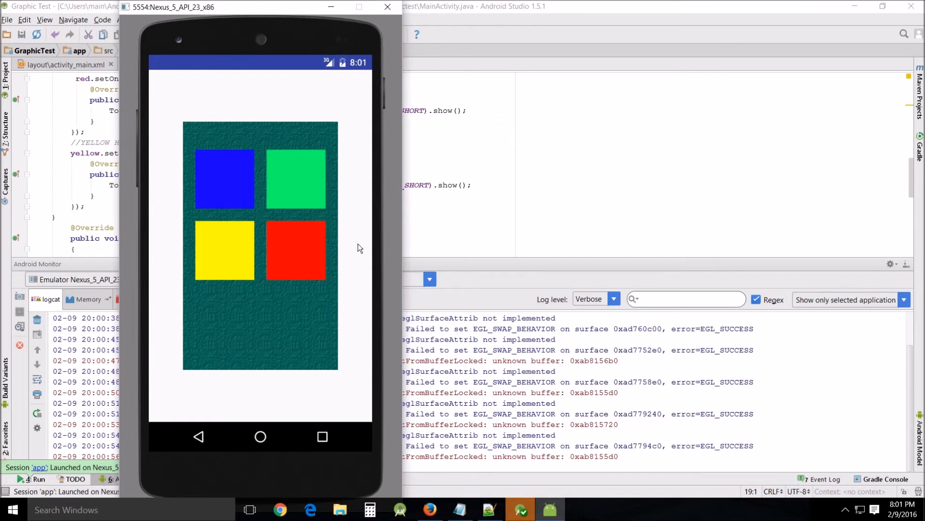
{"action": "mouse_move", "coordinate": [241, 128]}
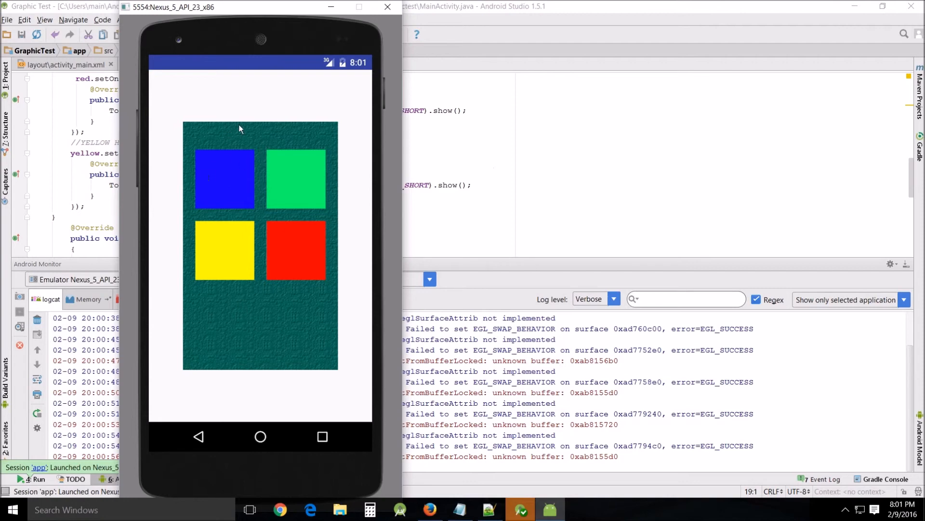
{"action": "mouse_move", "coordinate": [322, 472]}
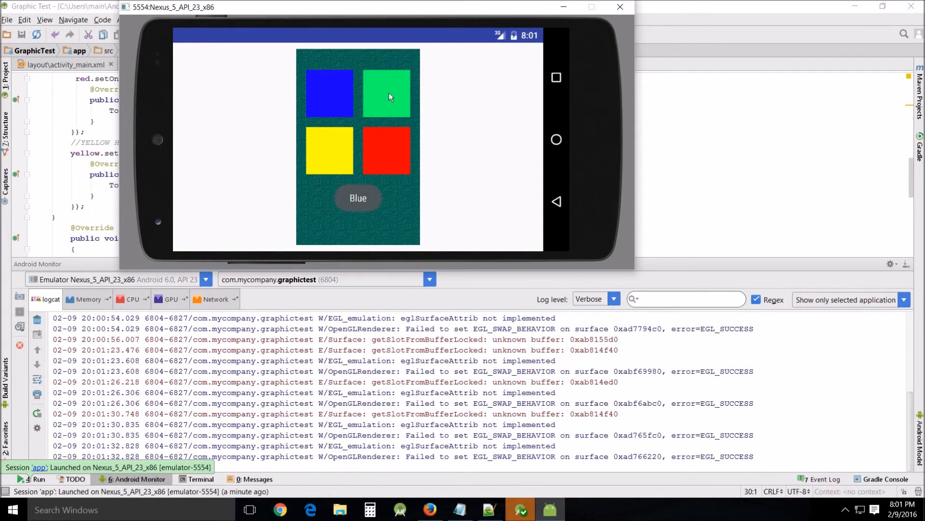
- In landscape, tap the green square to confirm the "Green" toast
{"action": "left_click", "coordinate": [387, 93]}
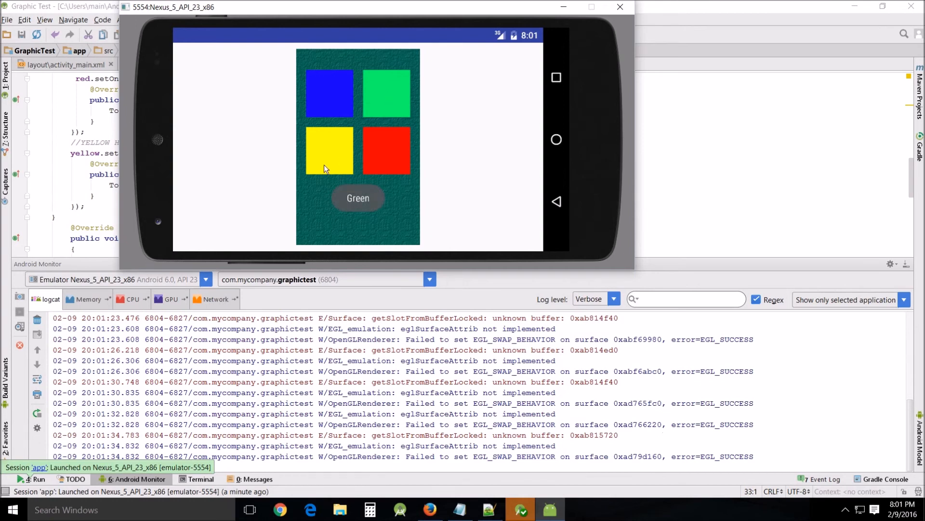